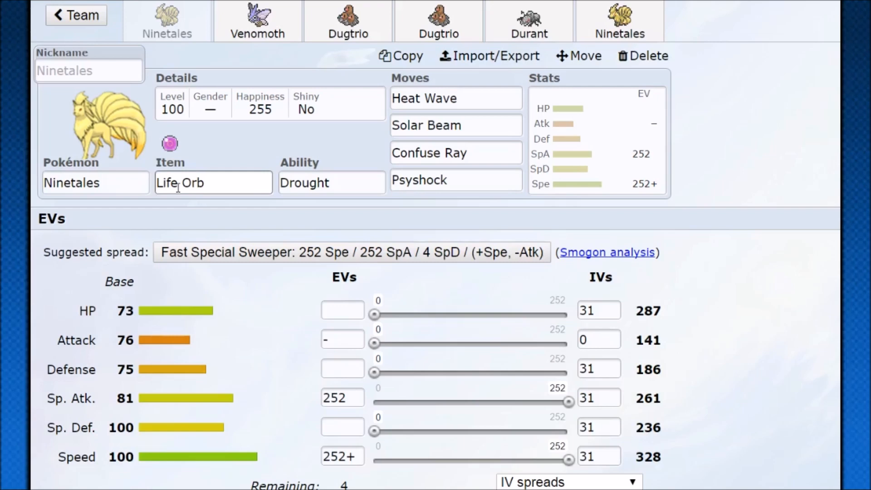
Step: Review the first Ninetales' Solar Beam and Psyshock move details
left_click(456, 125)
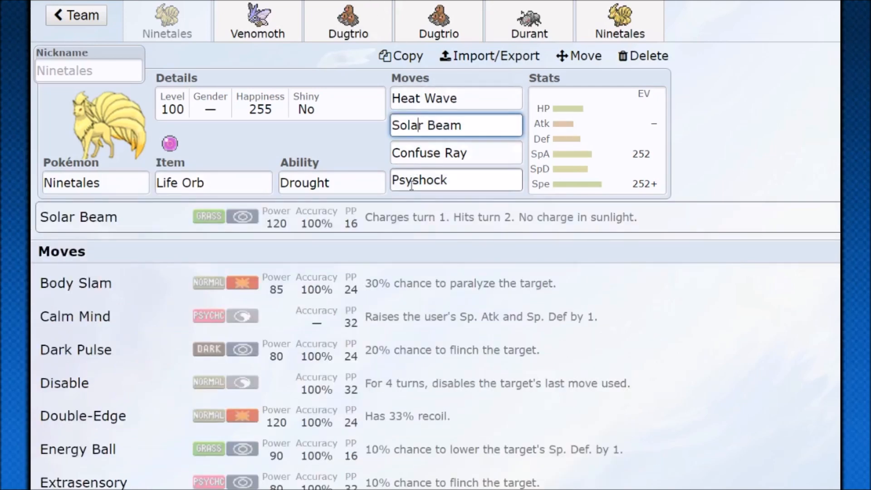
left_click(455, 180)
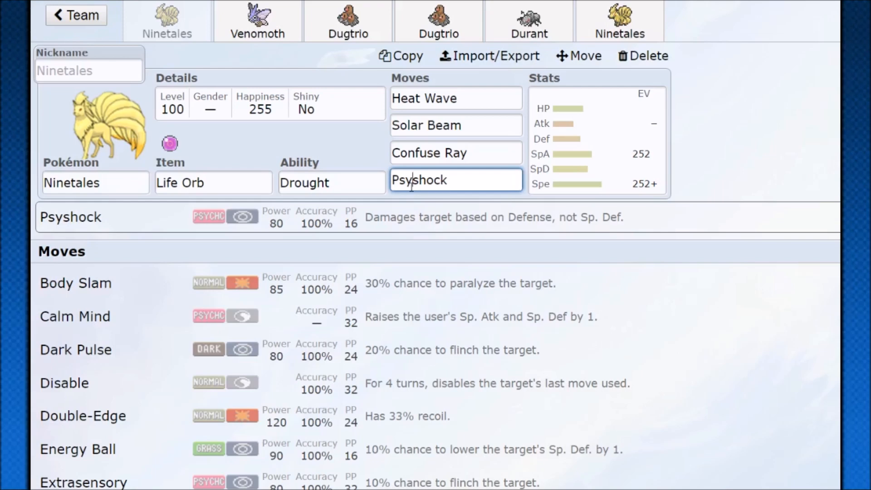
mouse_move(459, 86)
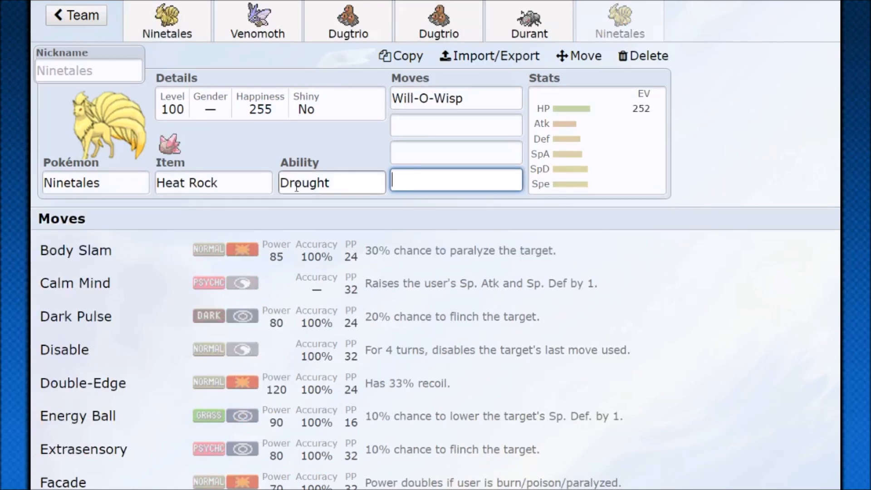
left_click(213, 182)
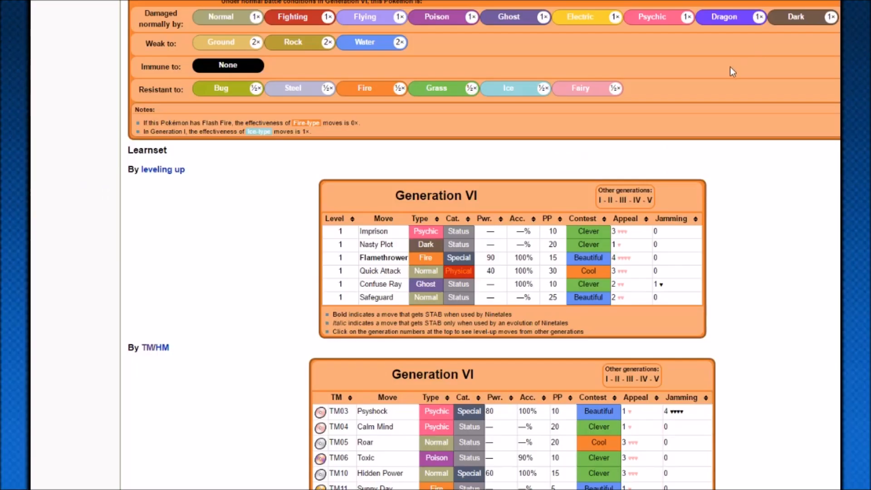
Step: Scroll through Ninetales' TM, egg, tutor and evolution move tables on Bulbapedia
scroll("down", 3)
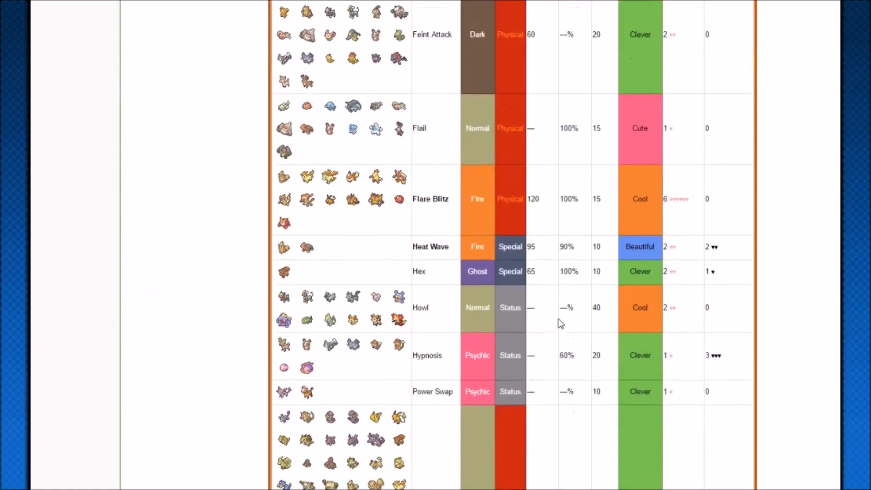
scroll("down", 3)
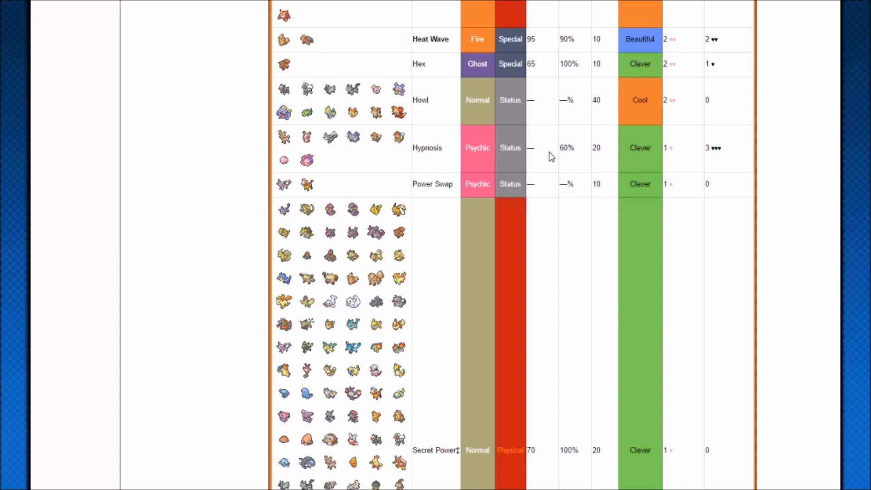
scroll("down", 3)
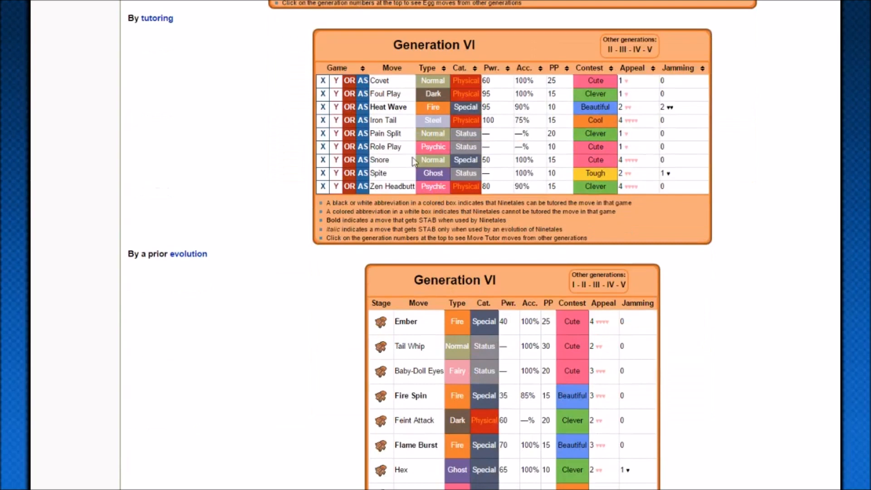
mouse_move(382, 89)
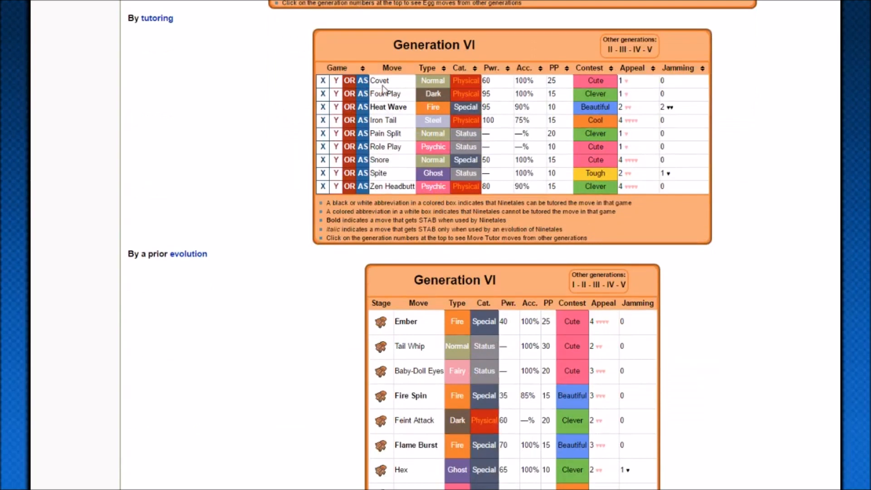
scroll("down", 3)
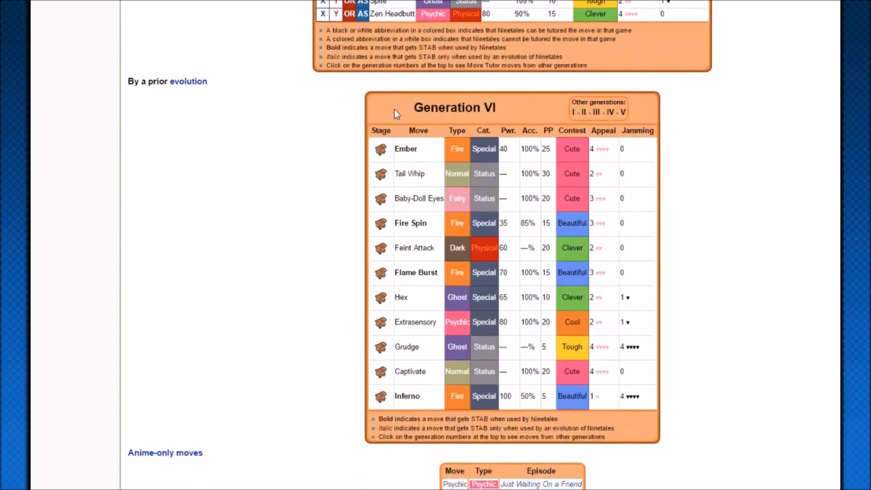
scroll("down", 3)
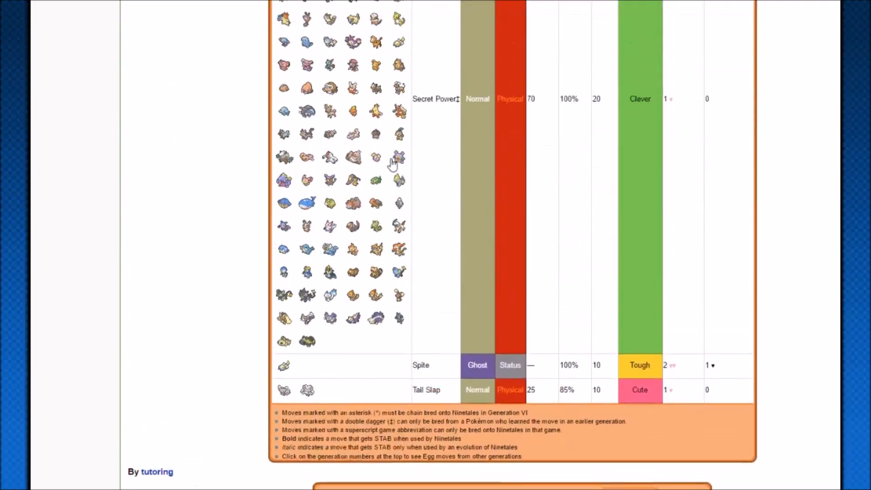
scroll("down", 3)
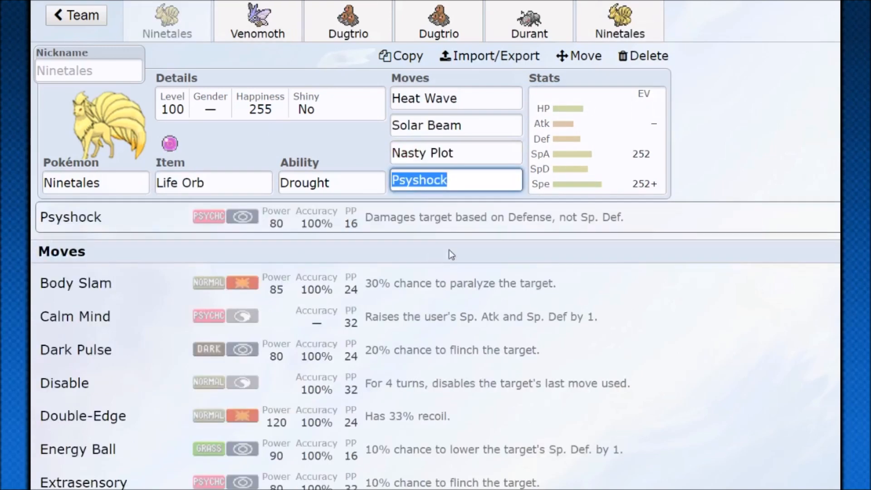
mouse_move(665, 172)
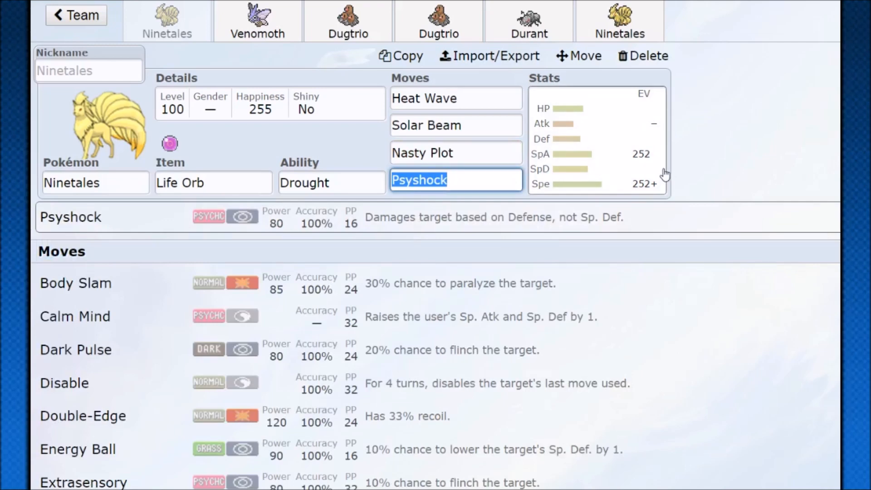
Step: Replace the first Ninetales' Heat Wave with Flamethrower
left_click(456, 98)
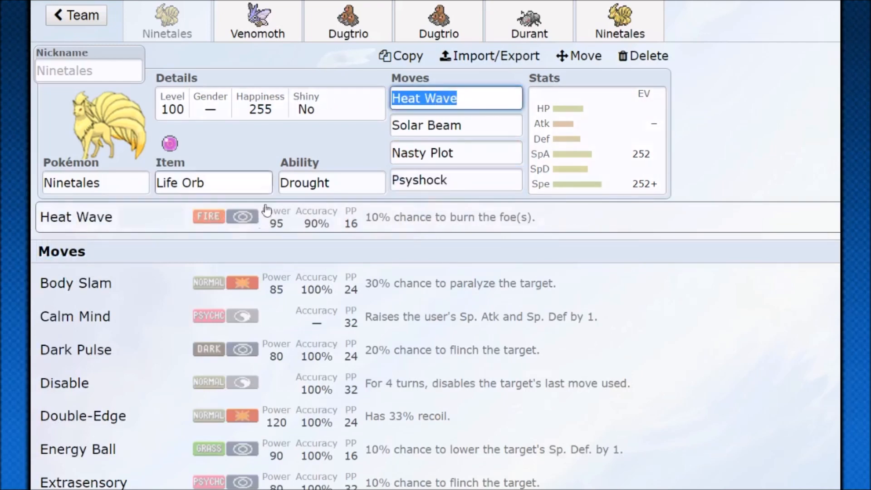
type("fl")
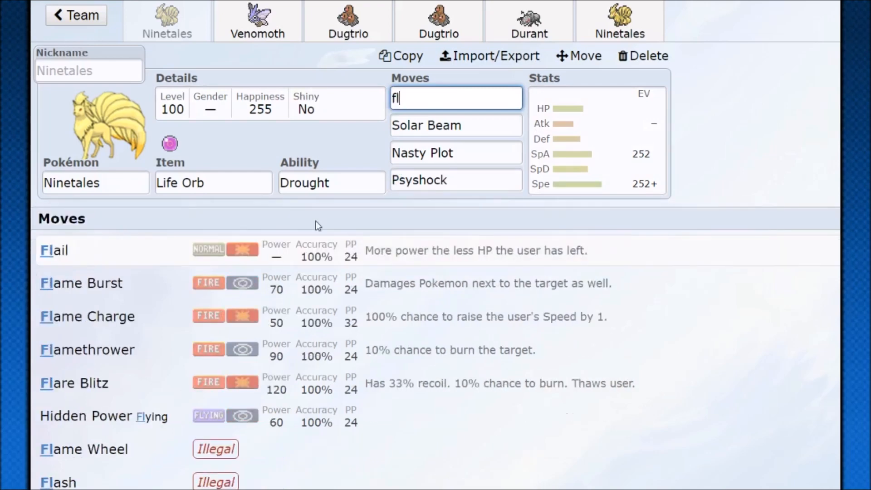
mouse_move(117, 356)
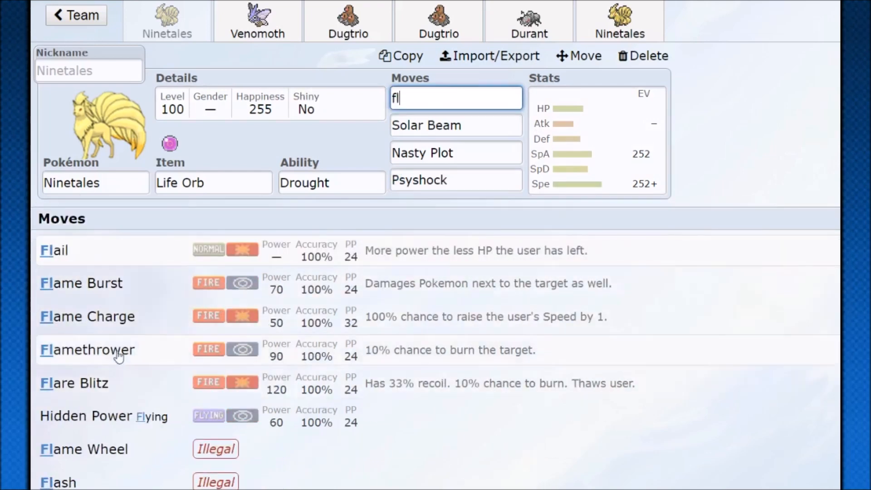
left_click(91, 351)
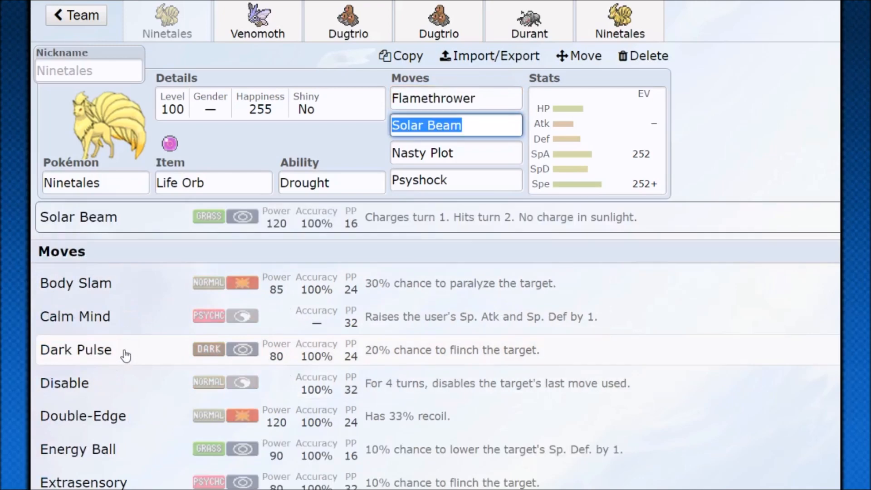
mouse_move(156, 346)
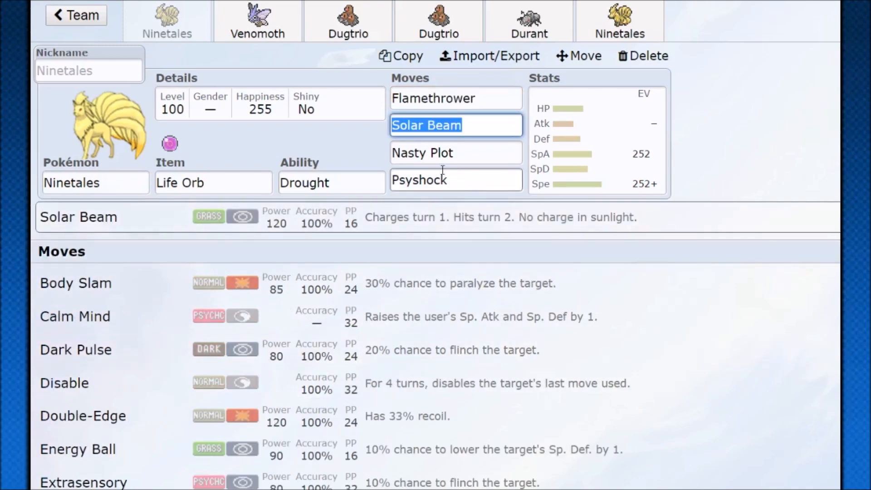
mouse_move(435, 220)
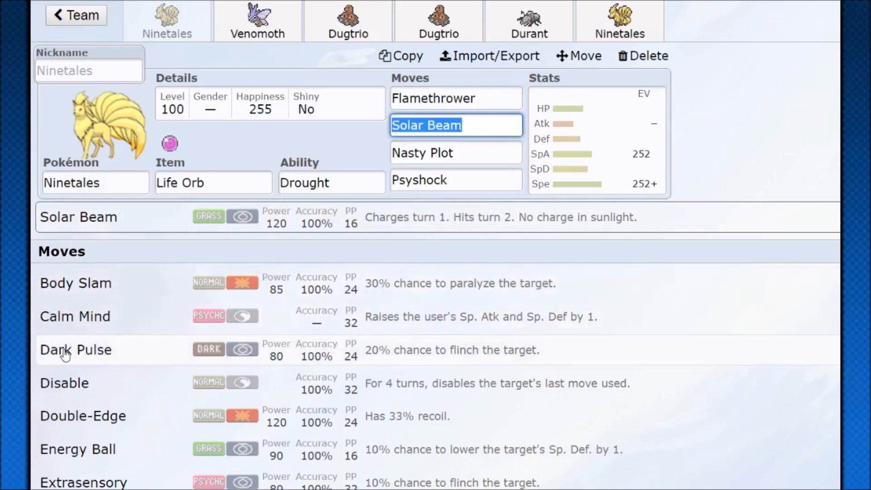
Step: Search 'choi' in the second Ninetales' field list
scroll("down", 3)
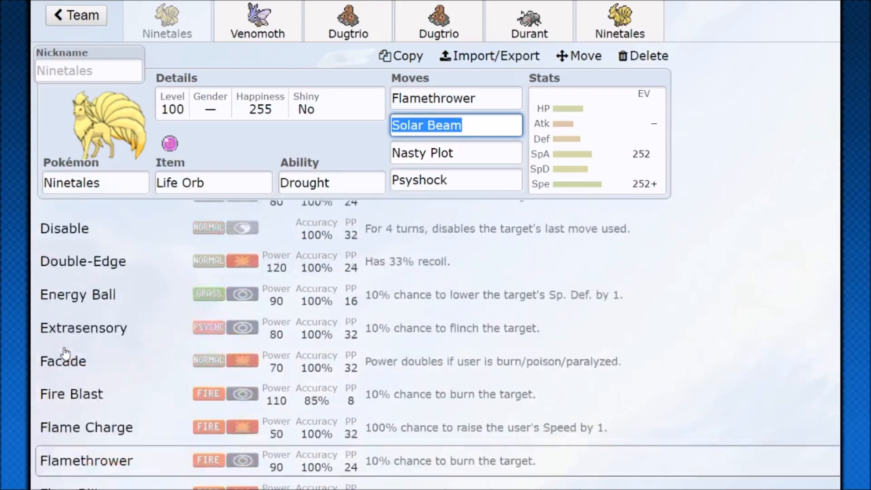
type("choi")
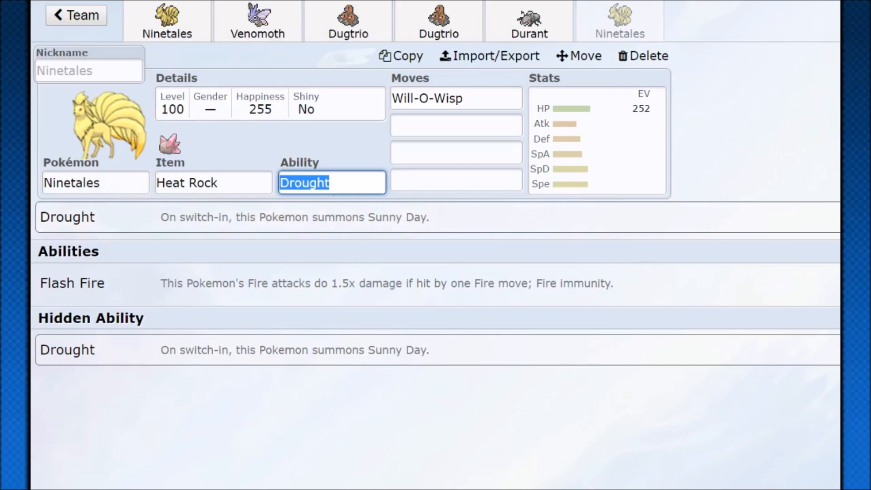
Step: Switch to the Venomoth set with Focus Sash and Tinted Lens
left_click(258, 18)
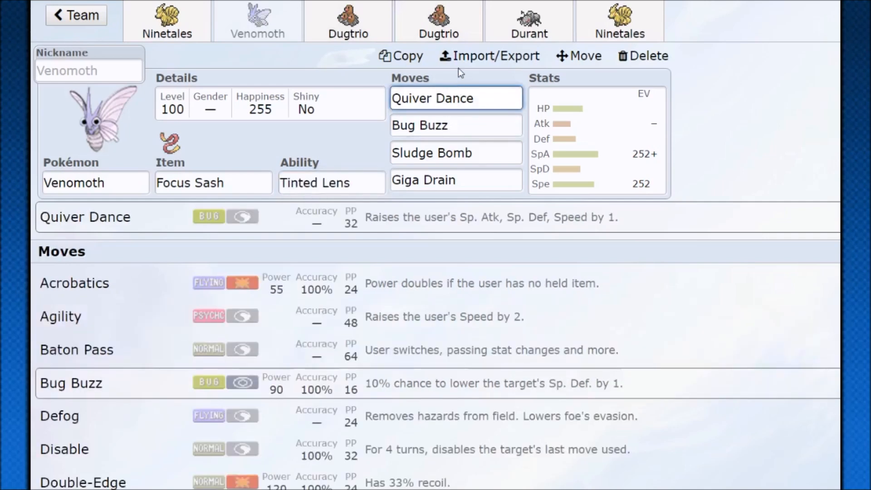
mouse_move(476, 234)
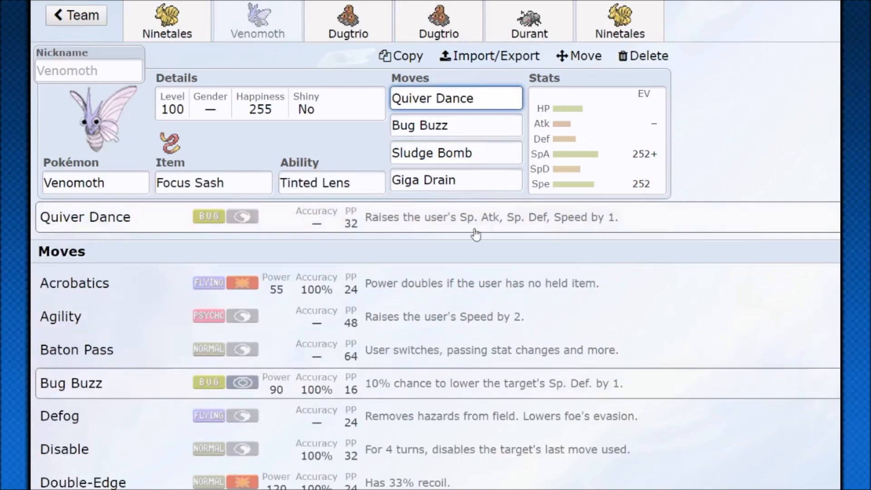
mouse_move(575, 230)
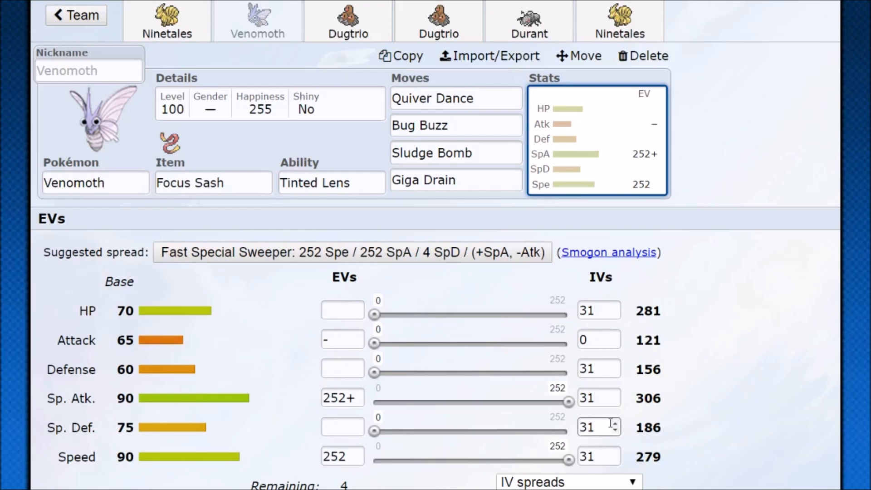
Step: Check Venomoth's Focus Sash item and bring up choices for its Giga Drain slot
left_click(231, 184)
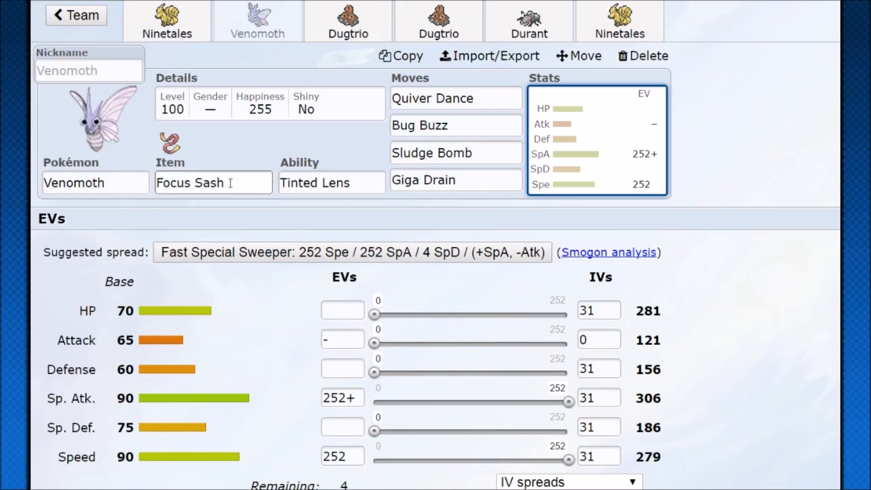
mouse_move(263, 173)
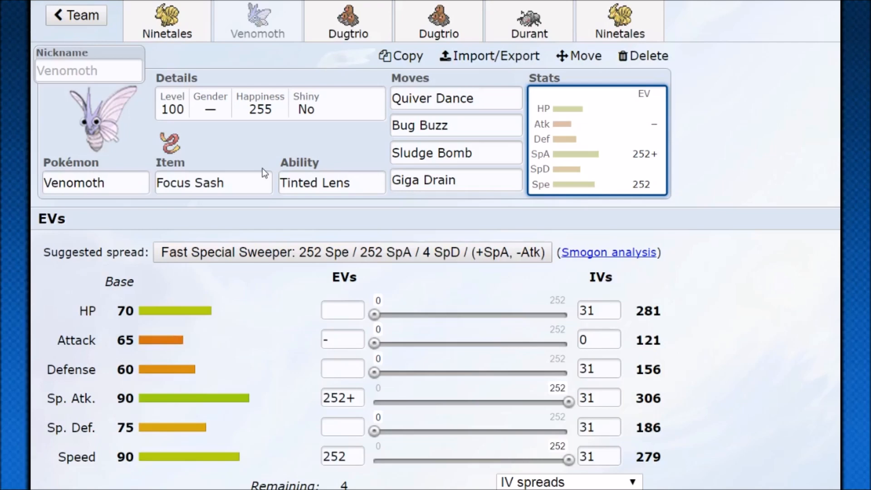
mouse_move(275, 145)
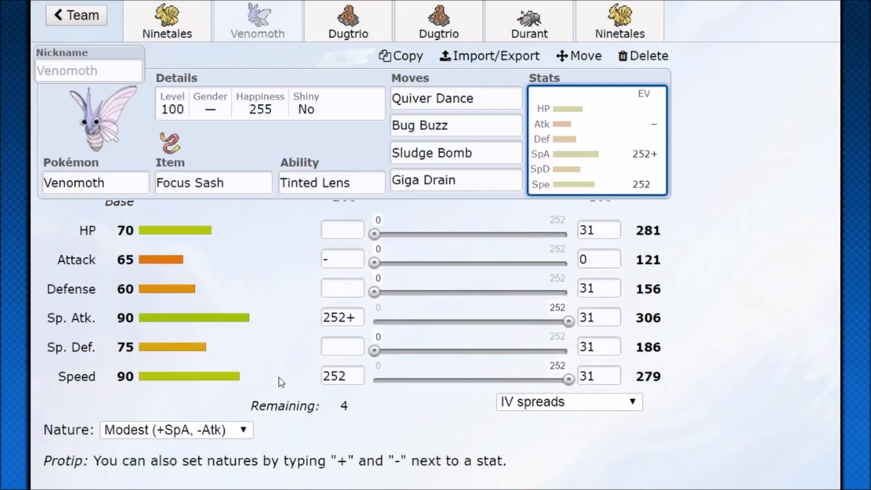
mouse_move(815, 300)
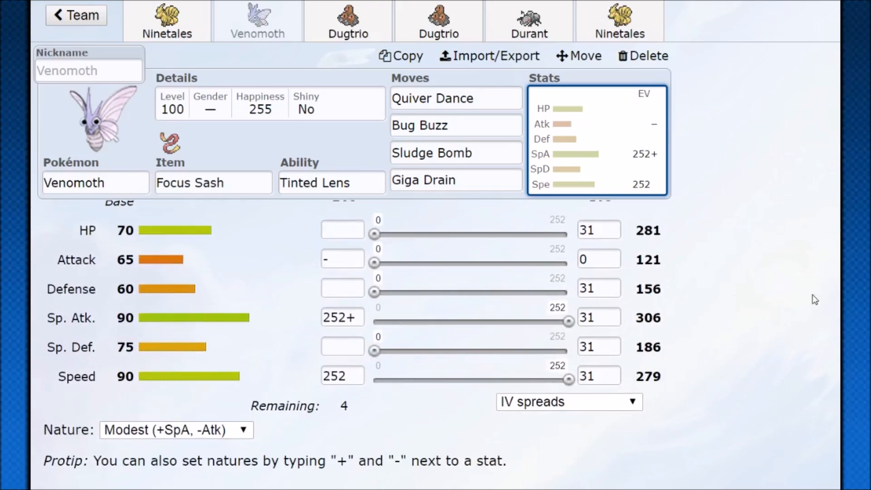
mouse_move(726, 388)
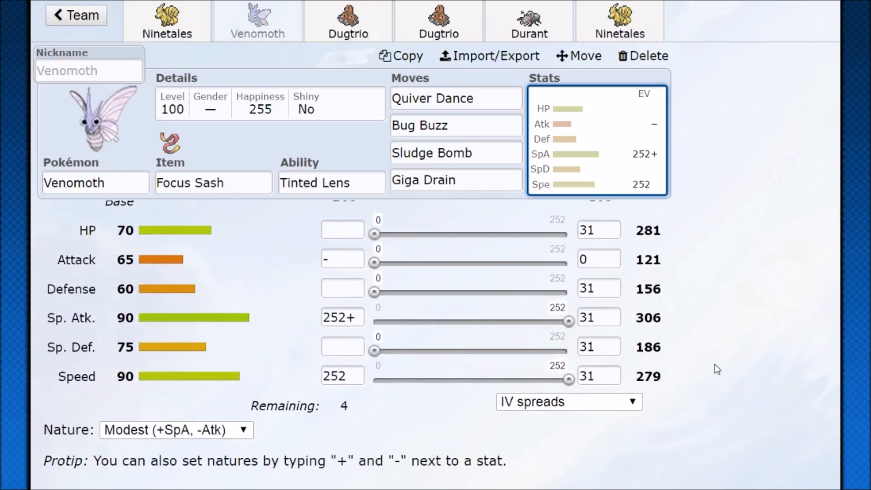
mouse_move(700, 363)
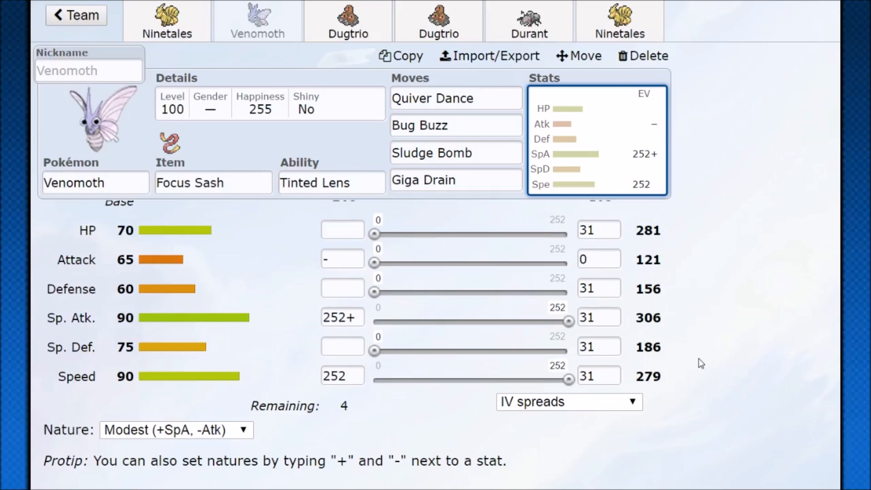
left_click(456, 180)
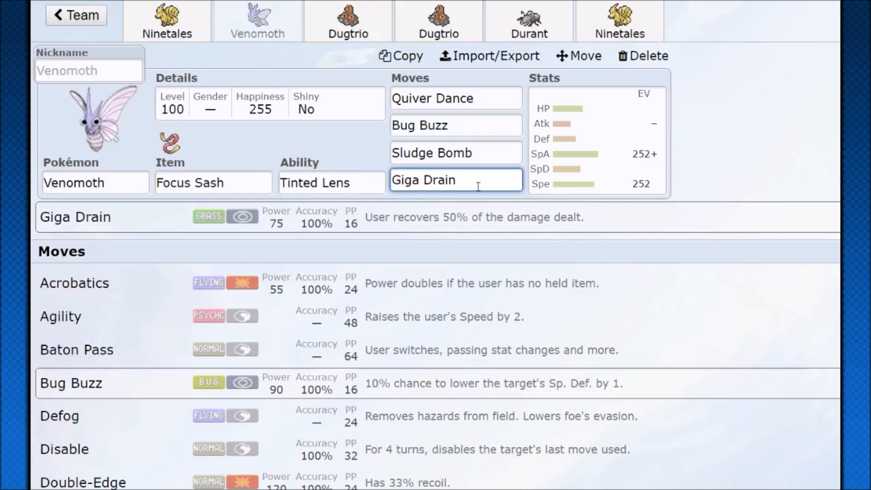
Step: Review Venomoth's Sludge Bomb and Bug Buzz, then view its ability options keeping Tinted Lens
left_click(456, 152)
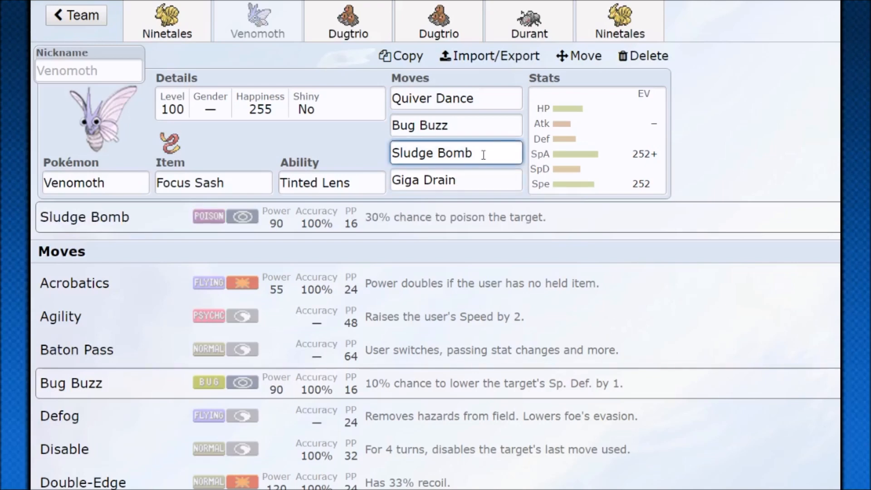
left_click(456, 125)
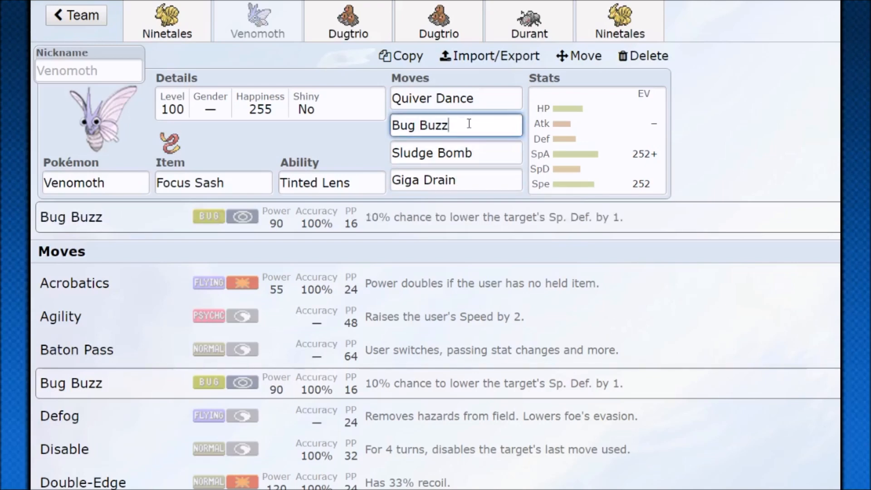
left_click(332, 182)
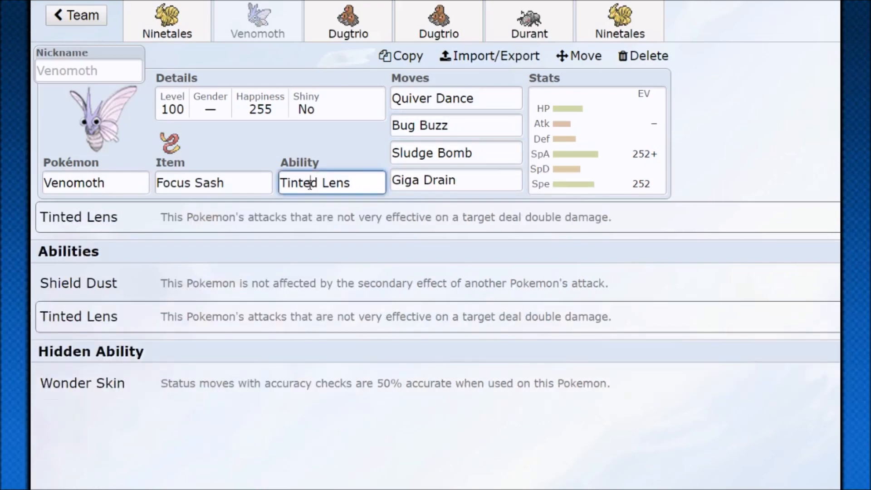
mouse_move(33, 243)
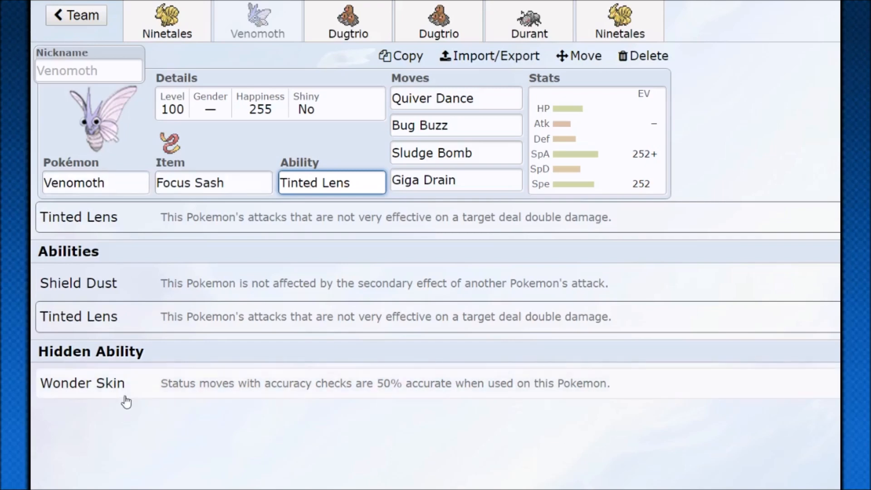
mouse_move(131, 406)
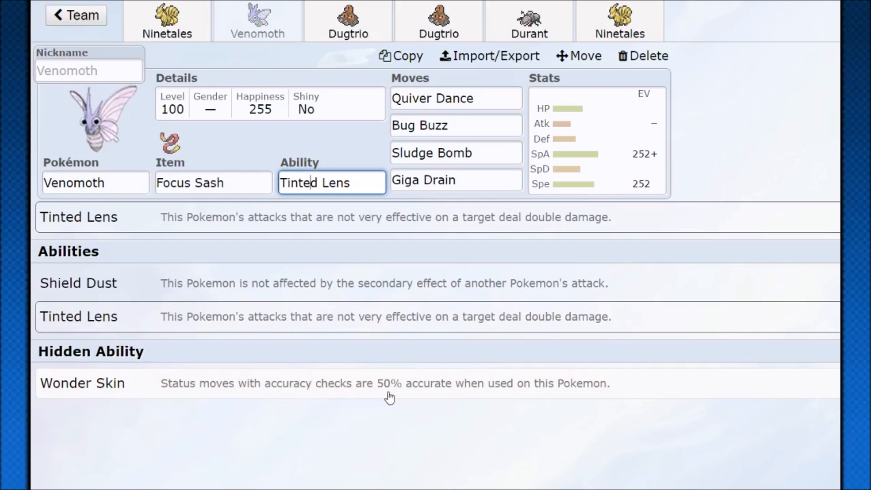
mouse_move(422, 400)
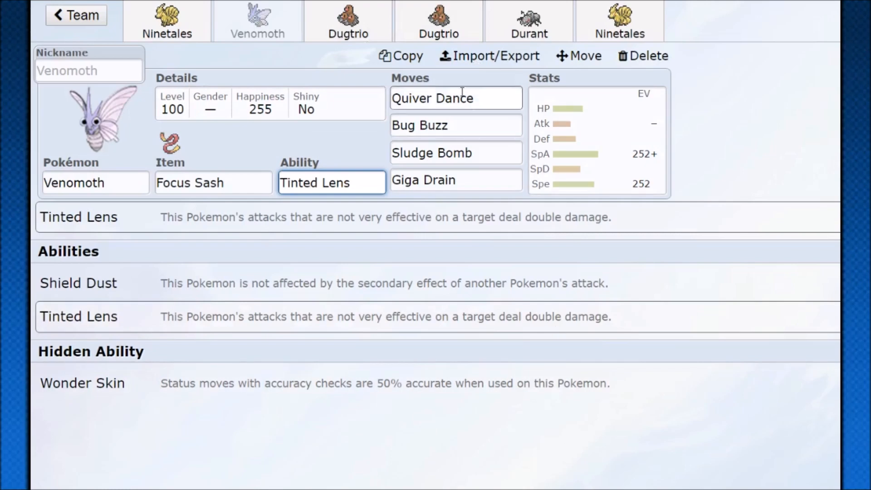
mouse_move(371, 299)
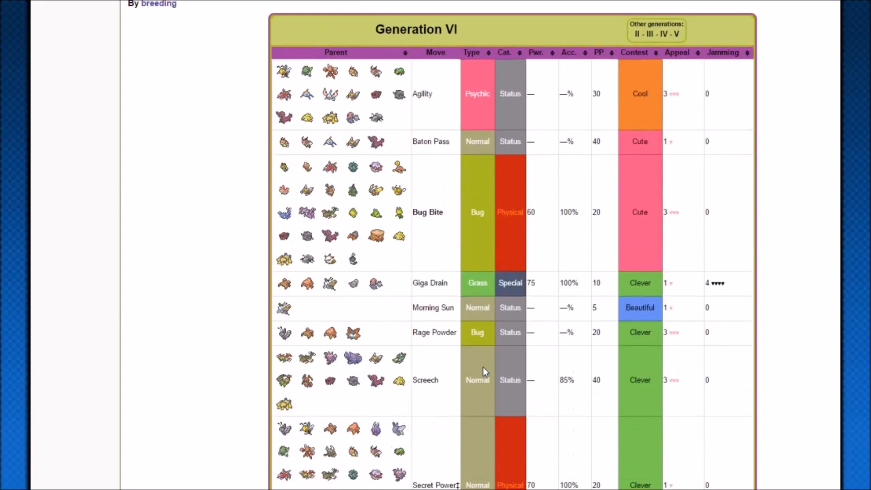
Step: Scroll through Venomoth's Generation VI TM/HM and level-up move tables on Bulbapedia
scroll("up", 3)
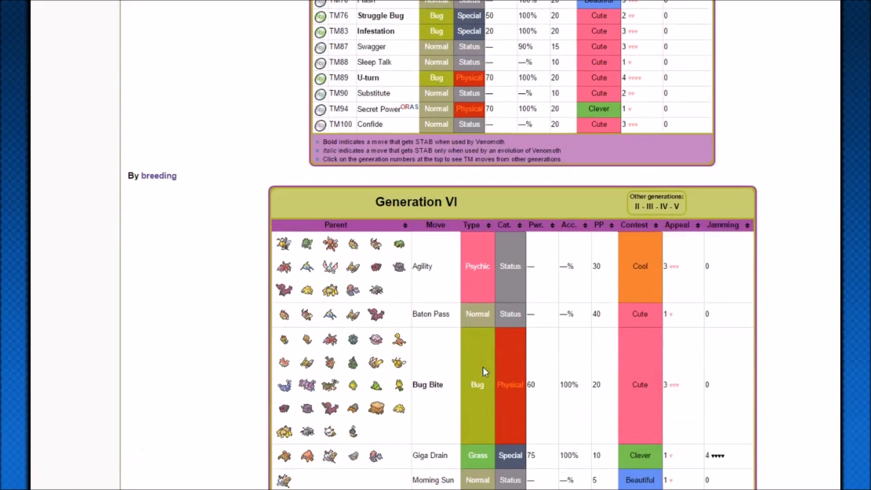
scroll("down", 3)
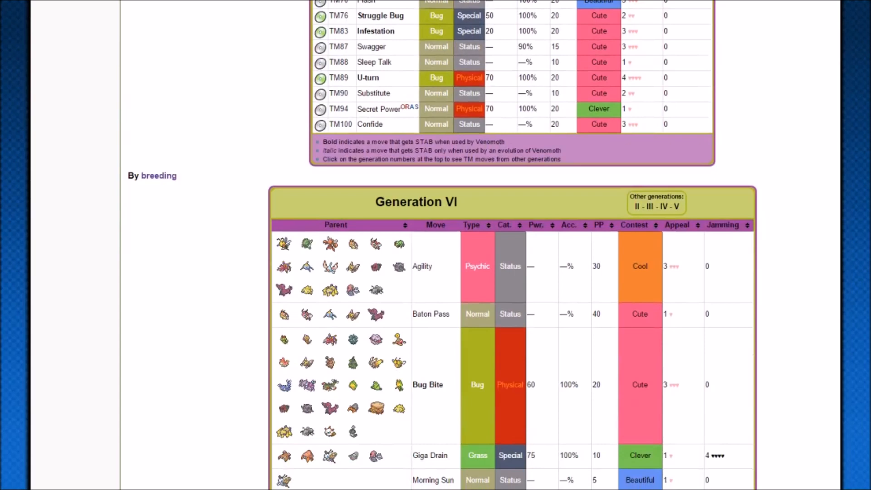
mouse_move(449, 415)
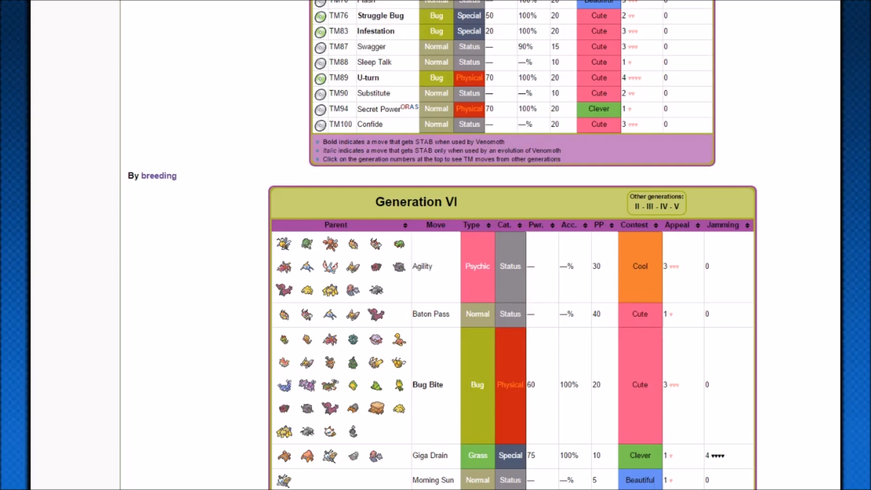
scroll("up", 3)
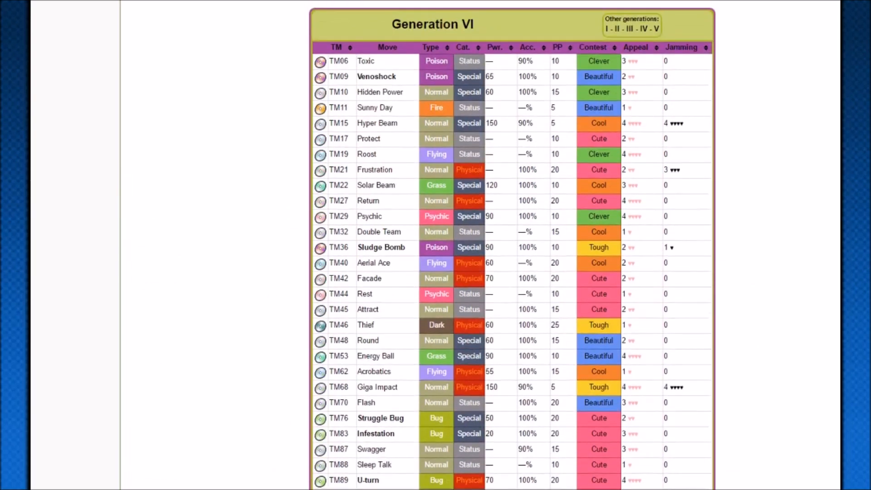
mouse_move(363, 220)
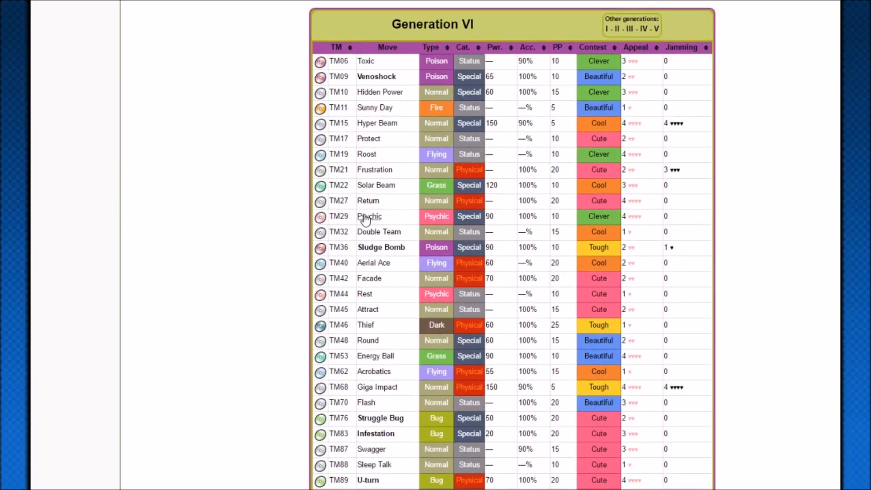
mouse_move(350, 253)
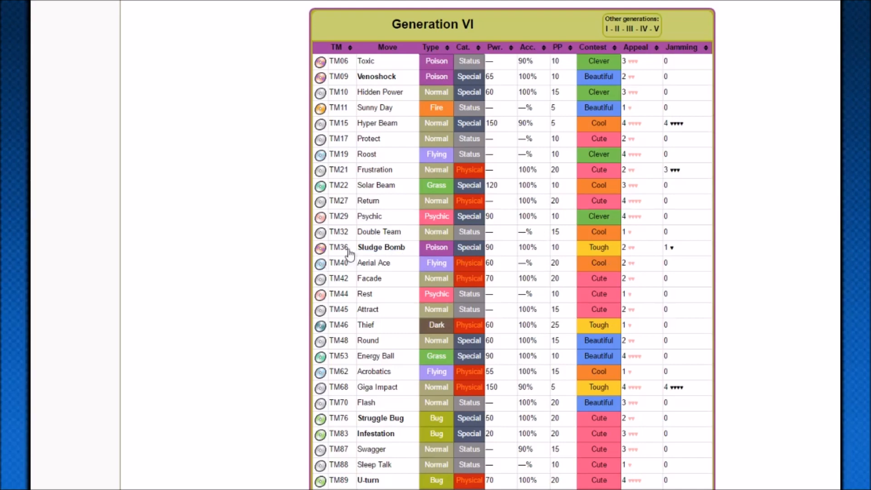
scroll("up", 3)
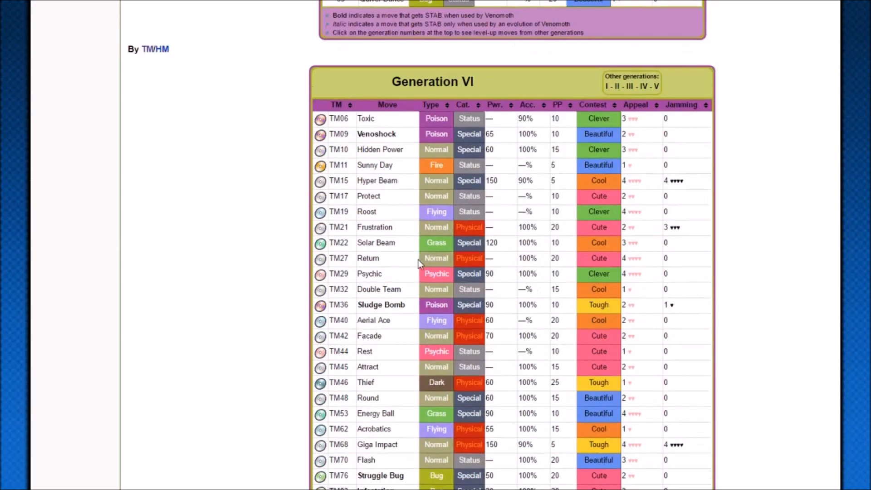
mouse_move(272, 270)
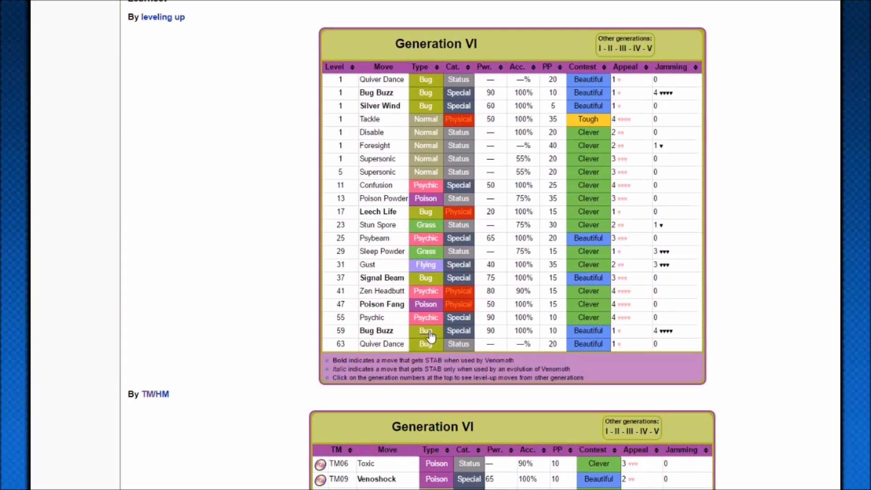
mouse_move(386, 251)
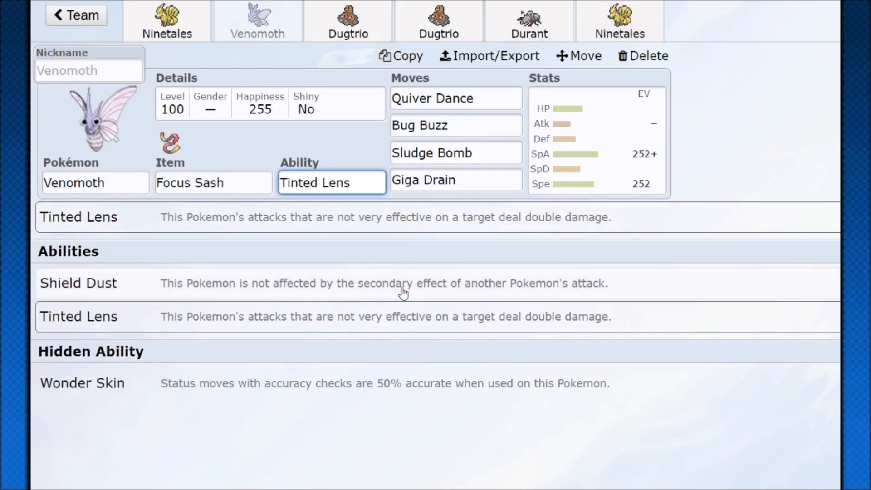
Step: Open the first Dugtrio set with Life Orb and Arena Trap for editing
left_click(332, 182)
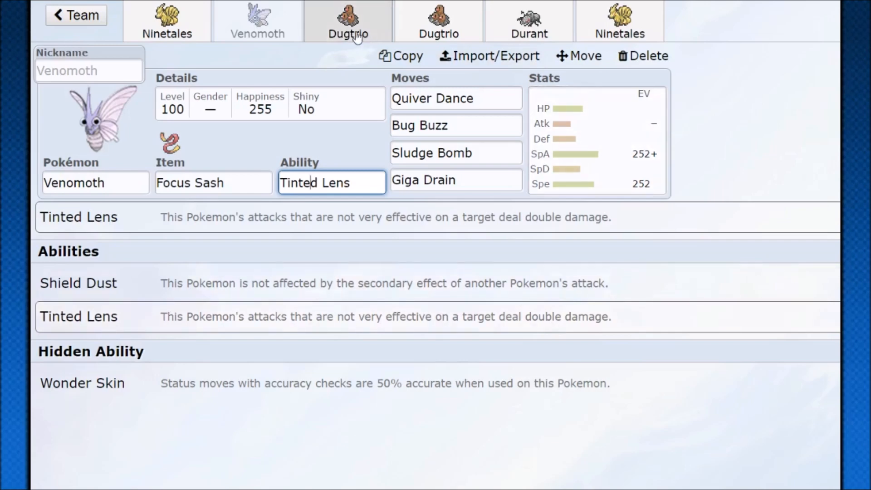
left_click(348, 35)
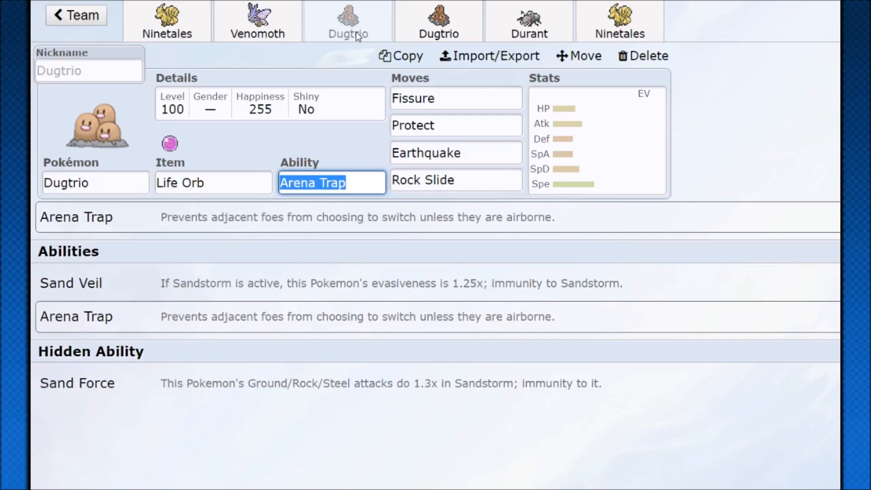
mouse_move(637, 169)
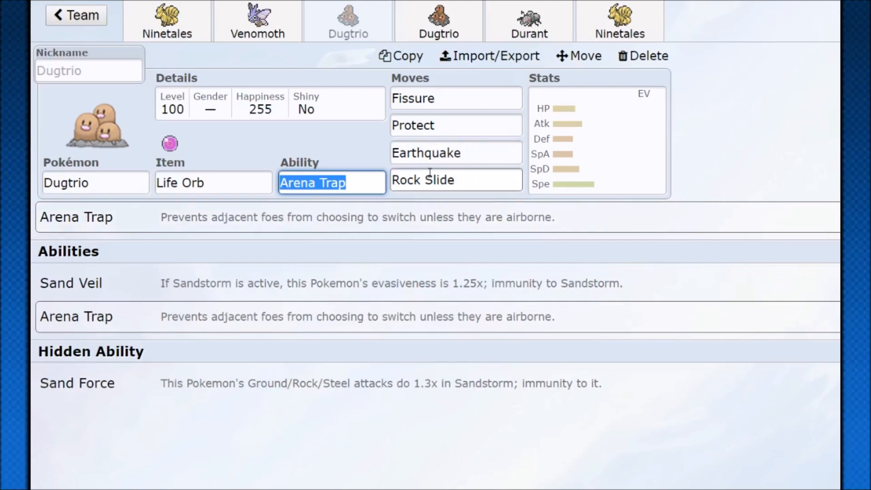
Step: Change the first Dugtrio's item from Life Orb to Focus Sash
left_click(213, 182)
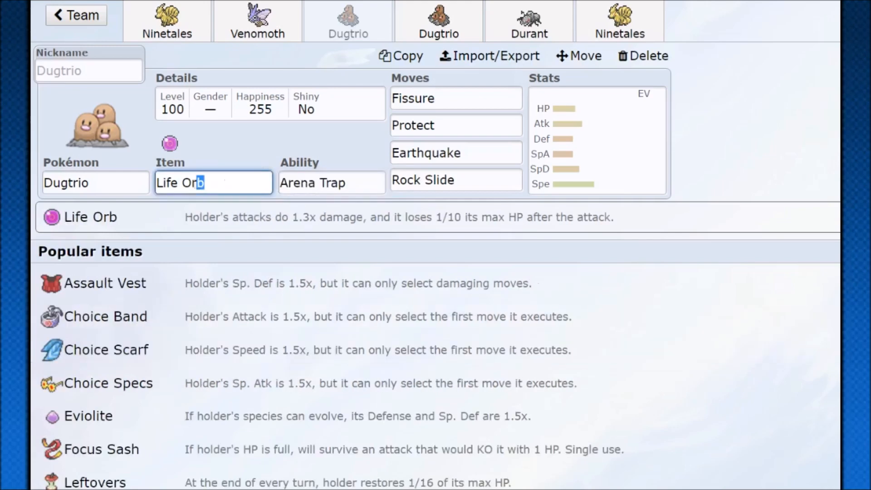
type("f")
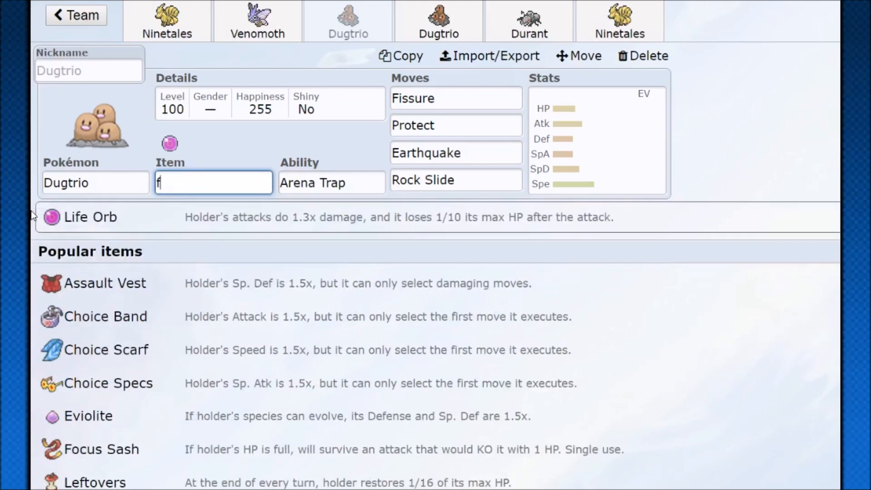
type("ocus Sash")
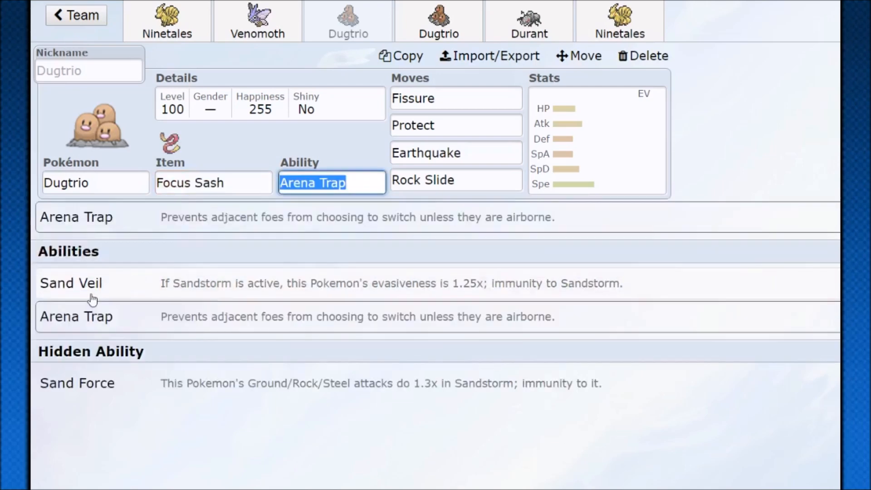
left_click(456, 98)
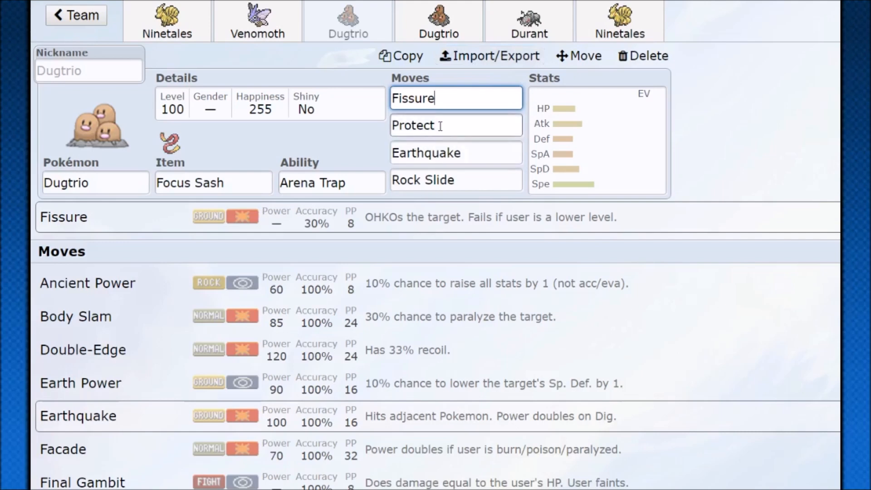
Step: Check the Protect slot and bring up Dugtrio's 252 Attack, 252 Speed Jolly spread
left_click(456, 126)
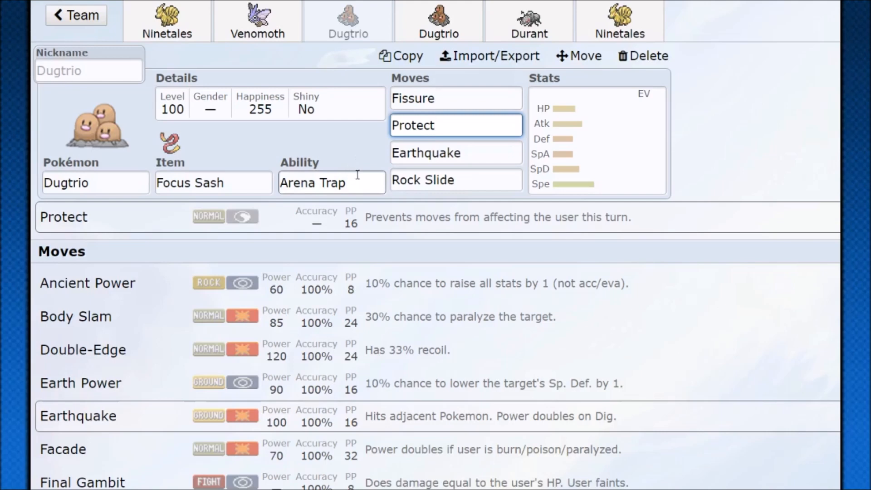
mouse_move(373, 170)
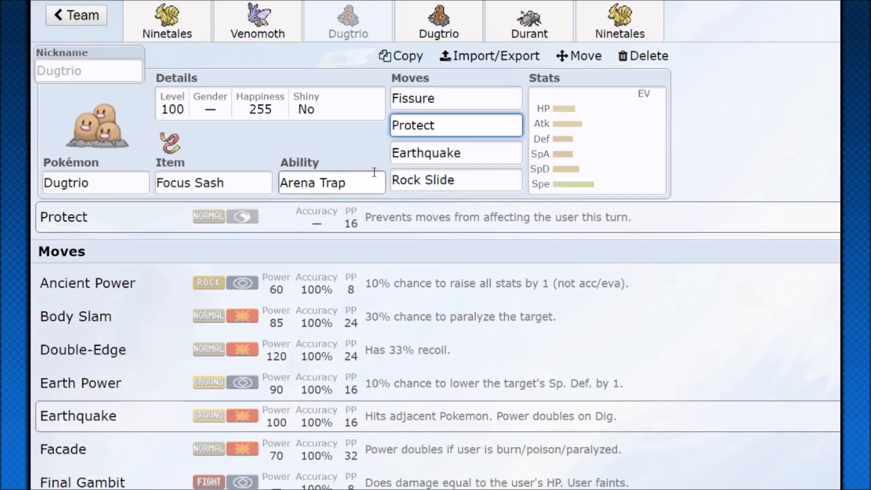
left_click(456, 180)
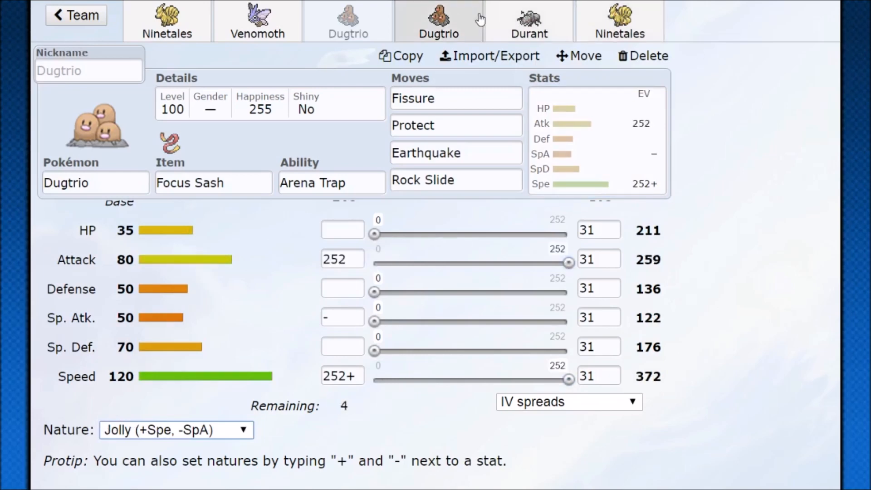
Step: Look over the Durant set before moving to the second Dugtrio
left_click(529, 17)
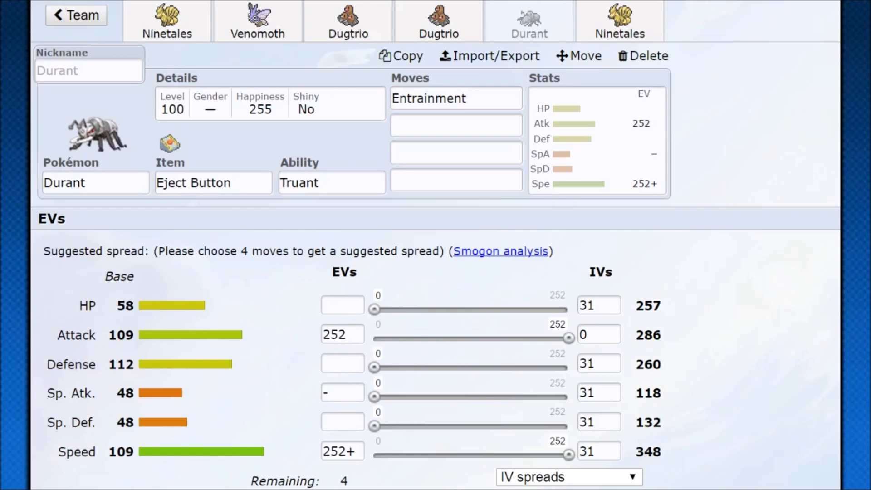
scroll("down", 3)
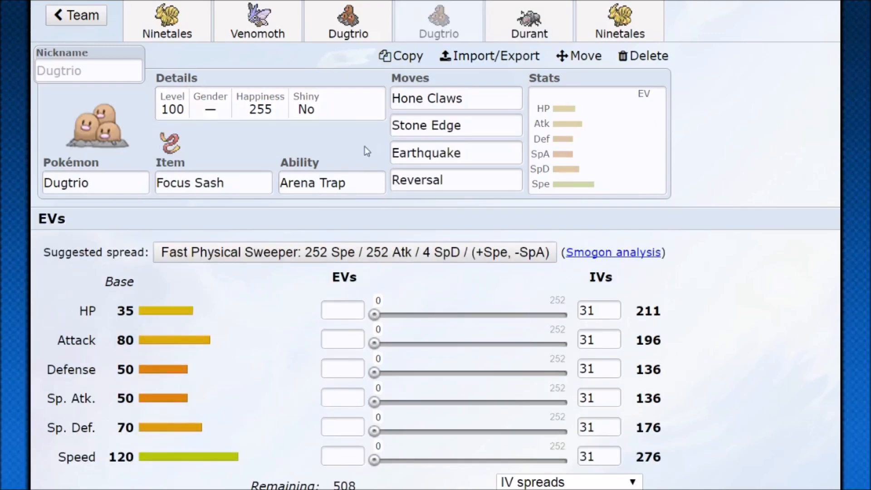
Step: Replace Reversal with Protect as the second Dugtrio's fourth move
left_click(349, 182)
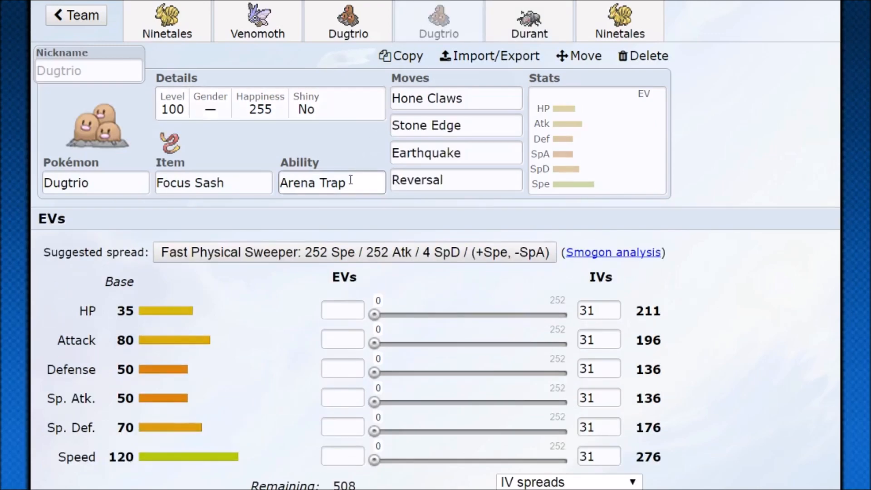
left_click(455, 180)
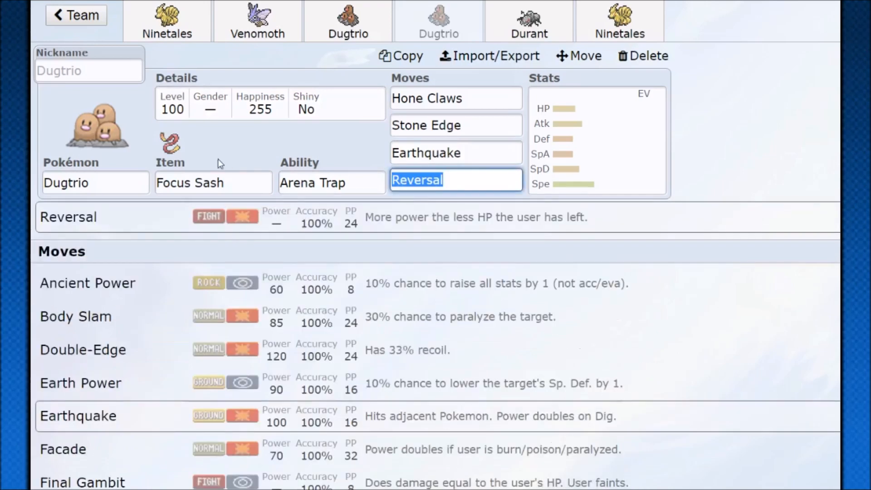
type("pr")
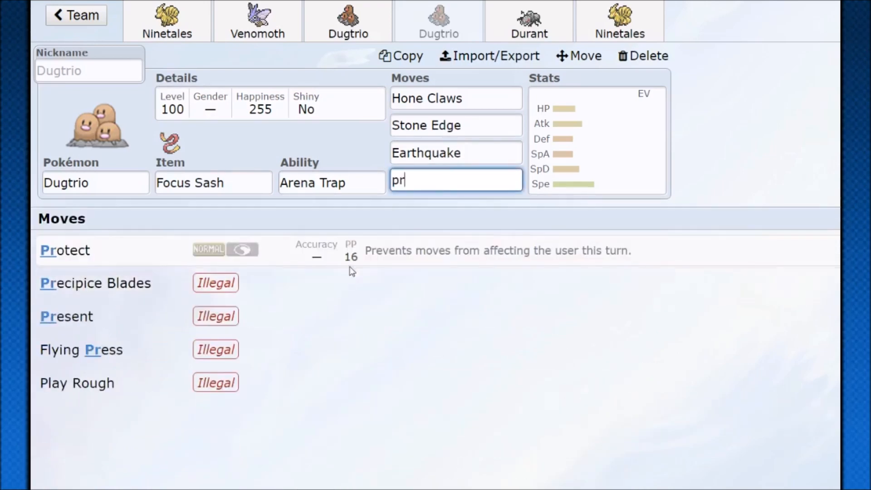
left_click(530, 18)
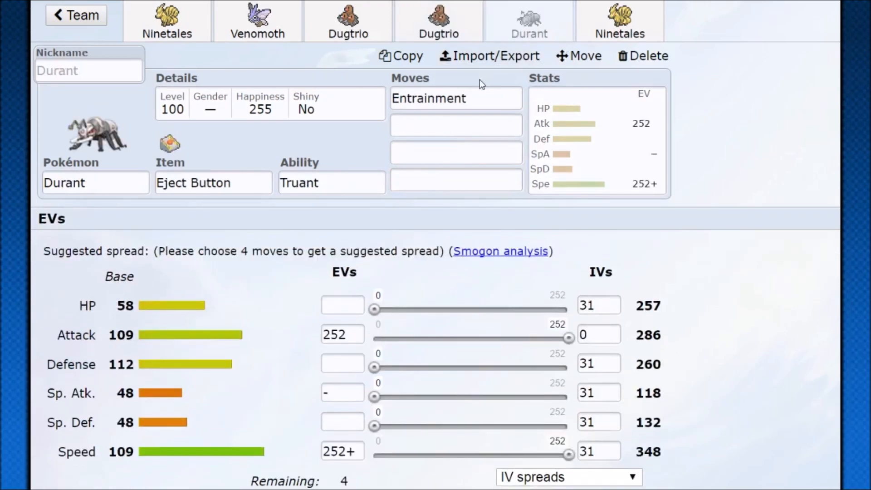
left_click(439, 18)
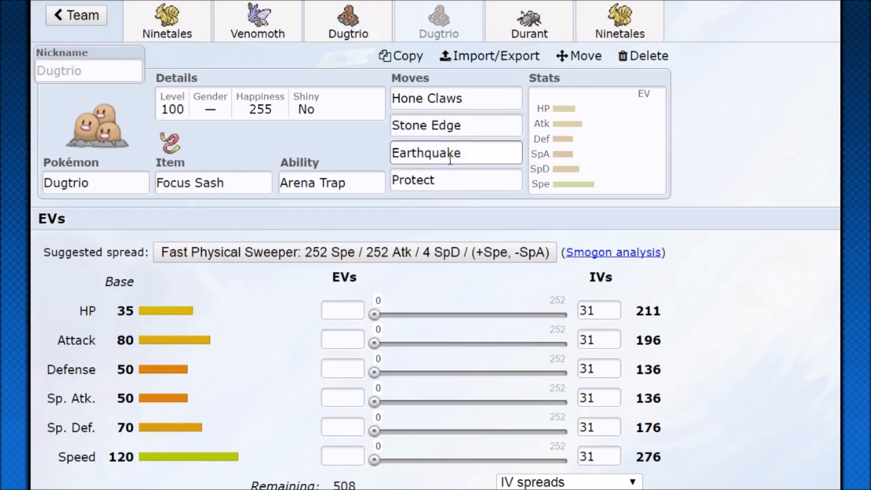
mouse_move(303, 438)
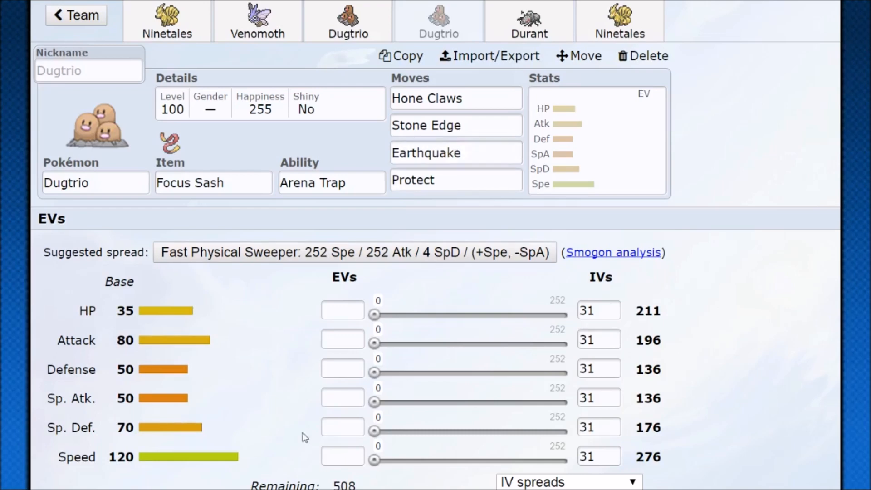
Step: Max the second Dugtrio's Speed and Attack EVs at 252 each
left_click_drag(373, 460, 569, 383)
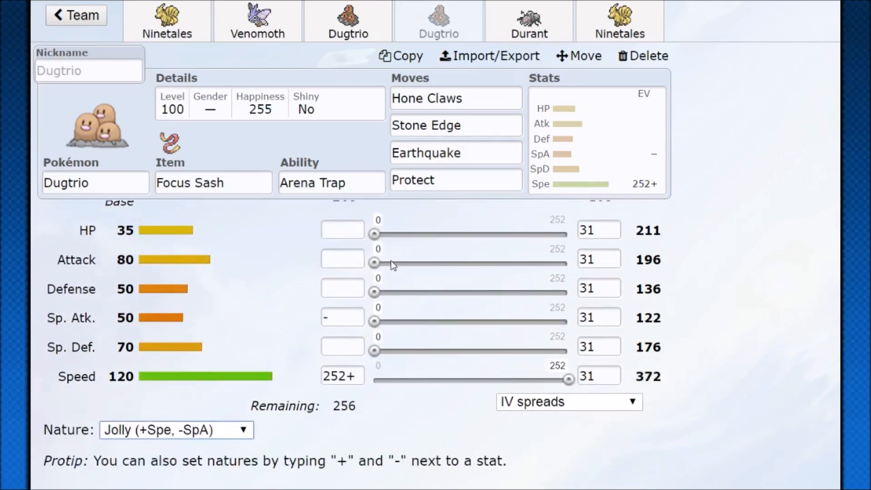
left_click_drag(373, 262, 570, 262)
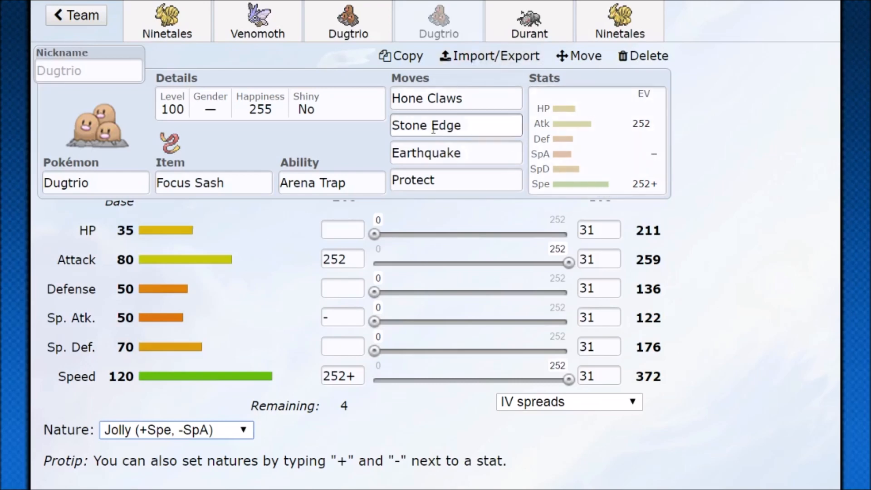
left_click(456, 125)
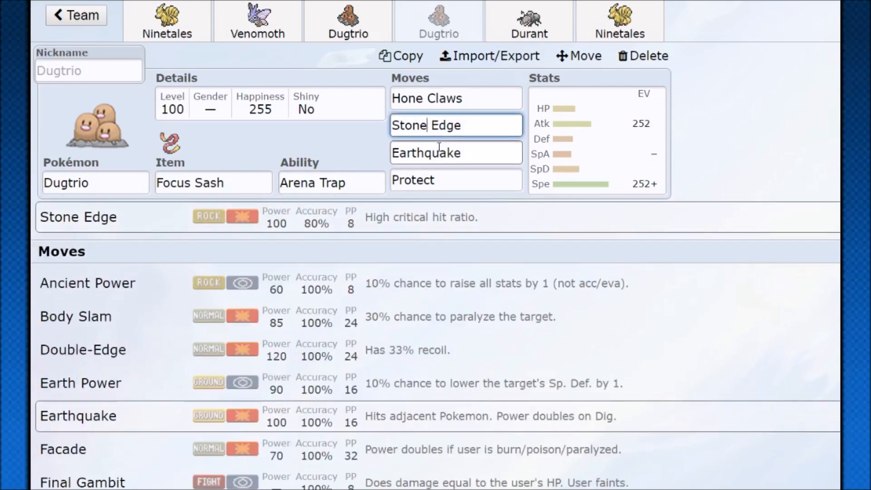
left_click(455, 152)
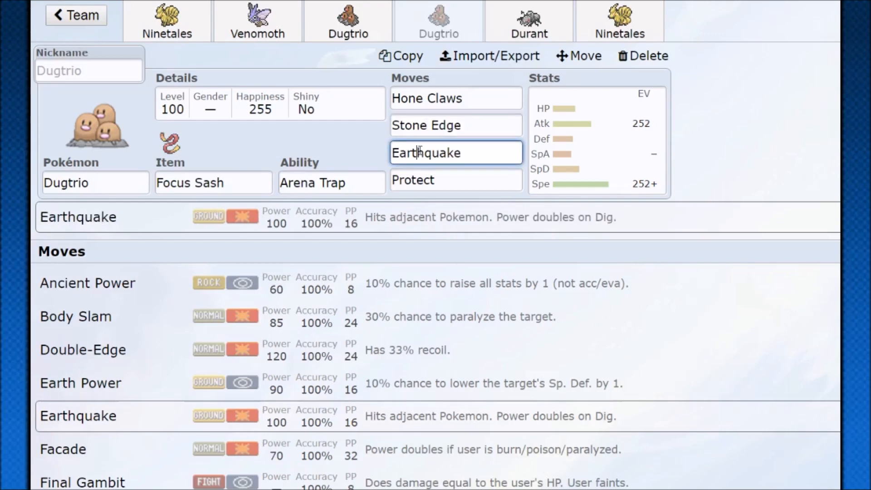
left_click(456, 98)
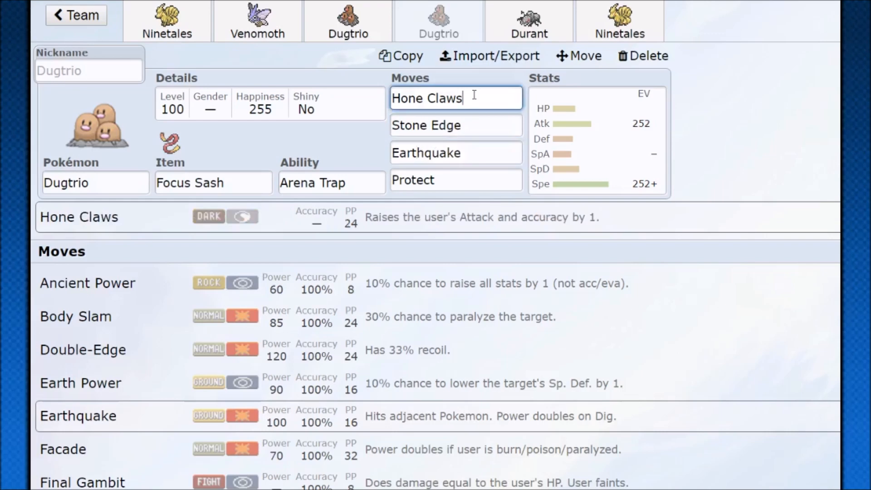
mouse_move(560, 232)
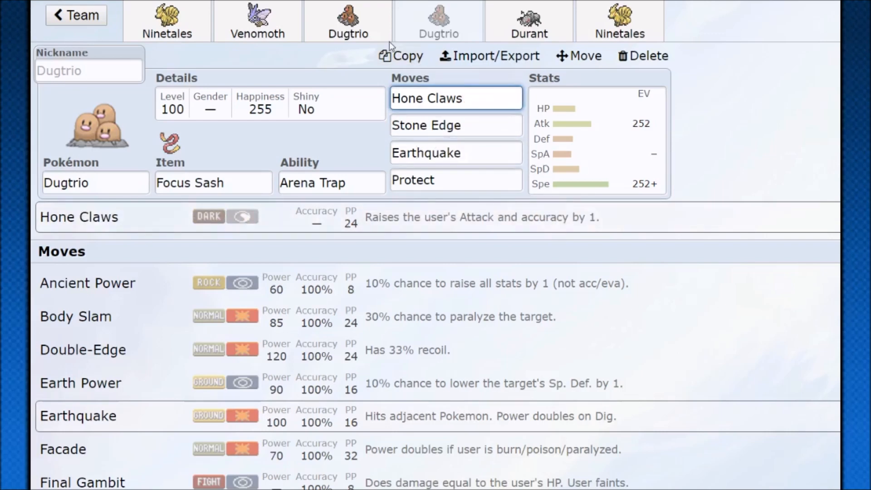
left_click(456, 98)
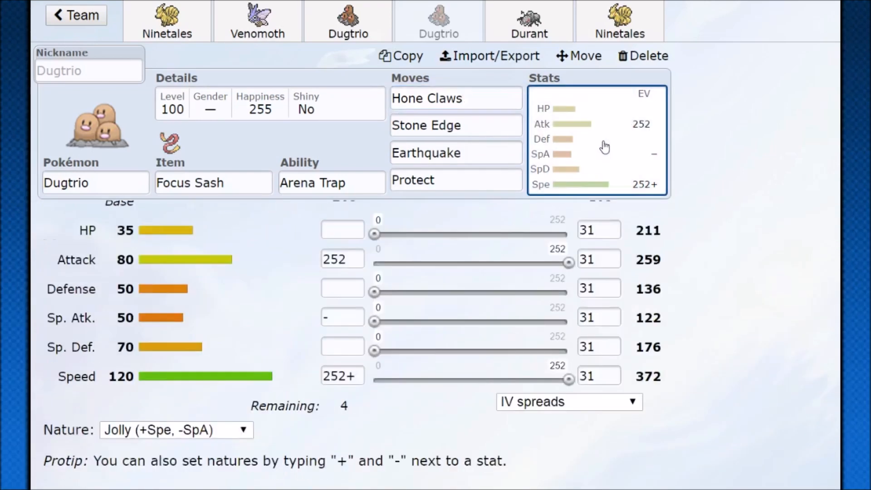
mouse_move(472, 41)
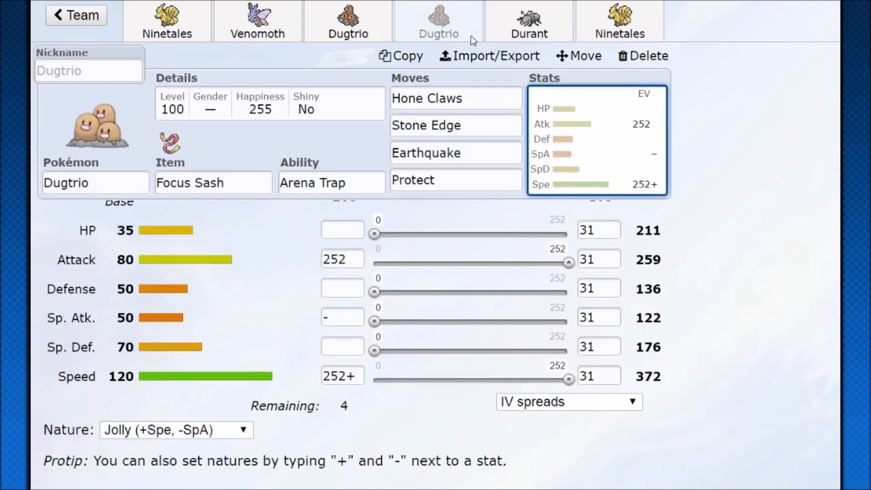
Step: Browse the second Dugtrio's learnable moves from the Protect slot without changing it
left_click(457, 179)
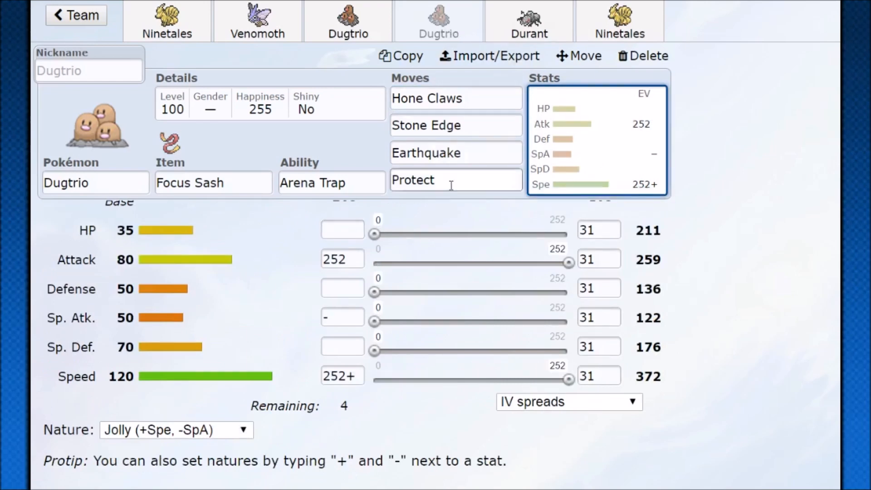
left_click(455, 180)
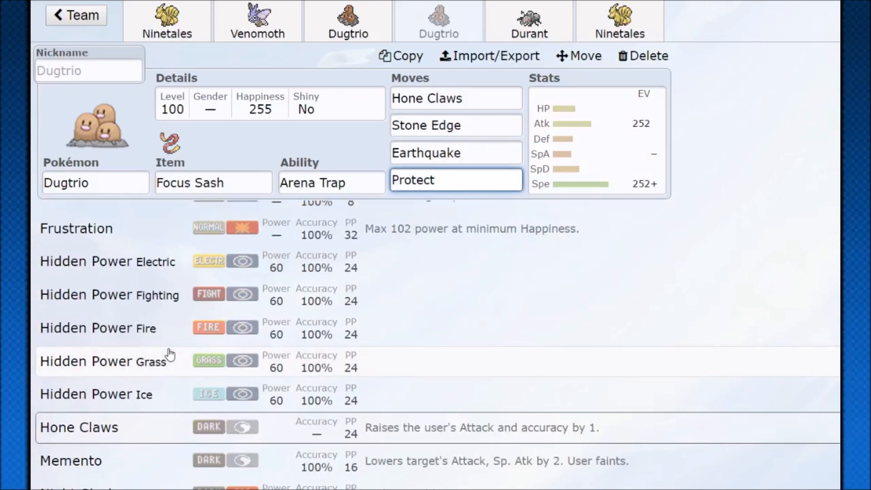
scroll("down", 3)
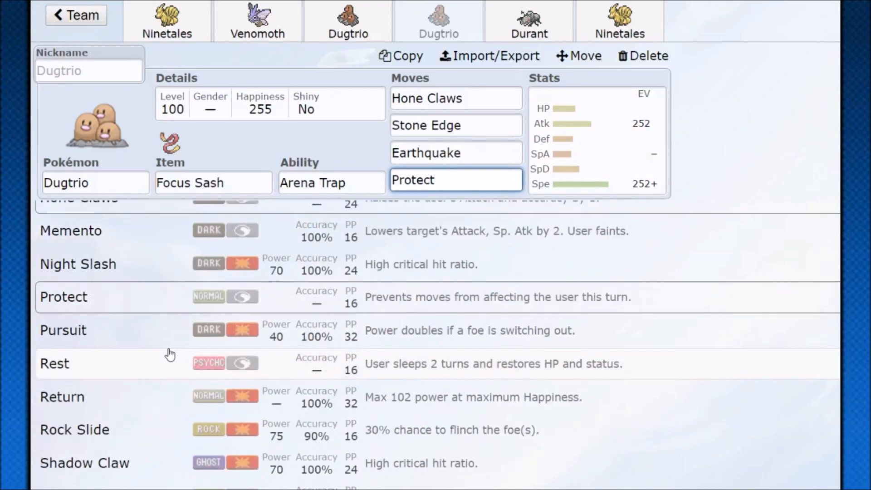
scroll("down", 3)
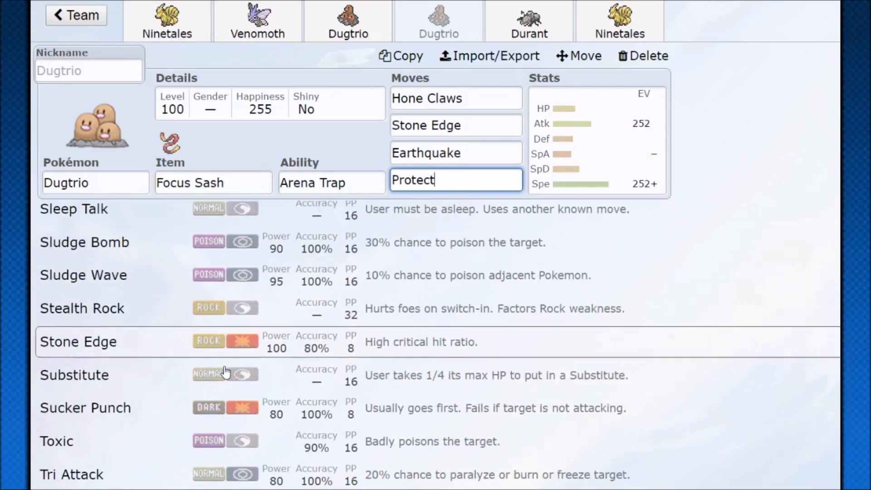
scroll("up", 3)
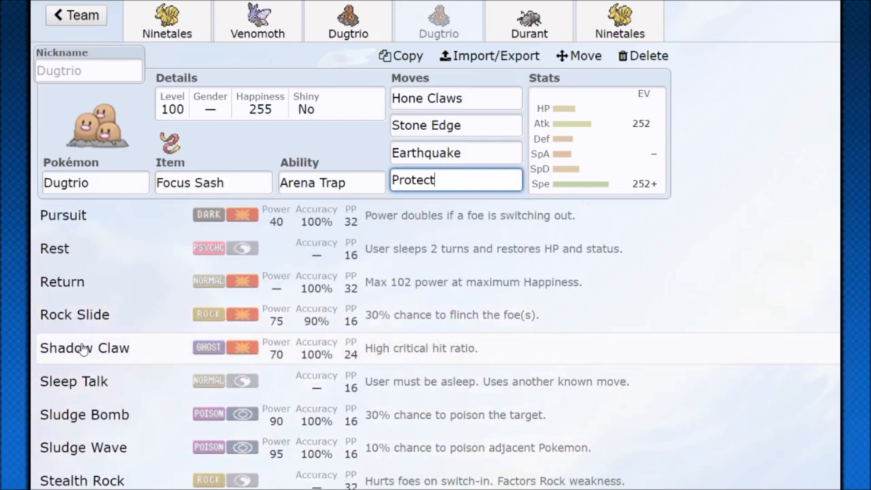
scroll("down", 3)
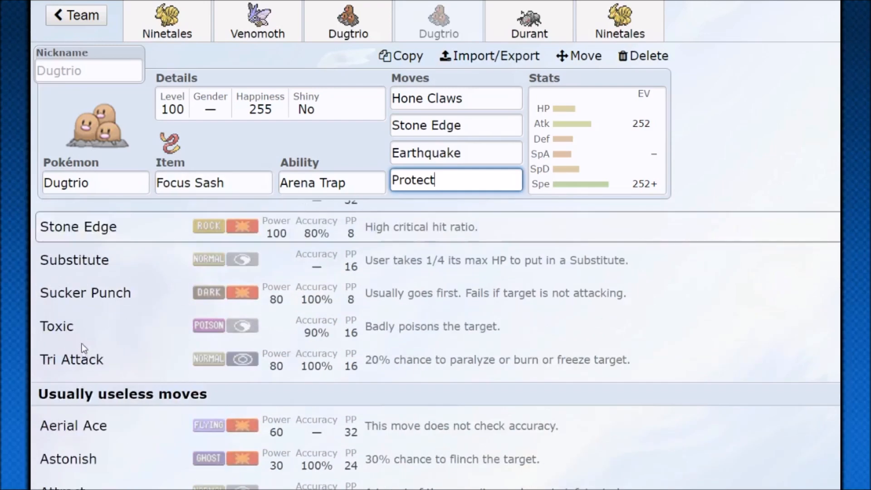